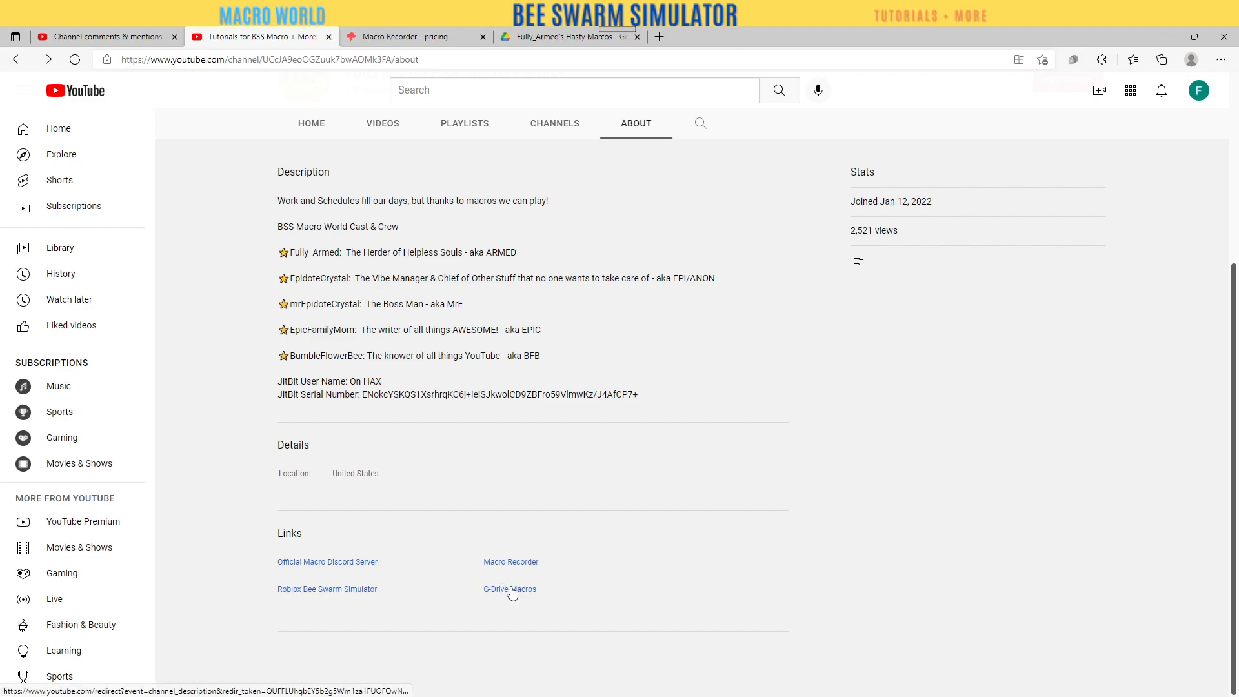
Reach the Bee Swarm Macros Drive folder and preview README.txt inside Fully_Armed's Hasty Marcos folder
left_click(509, 589)
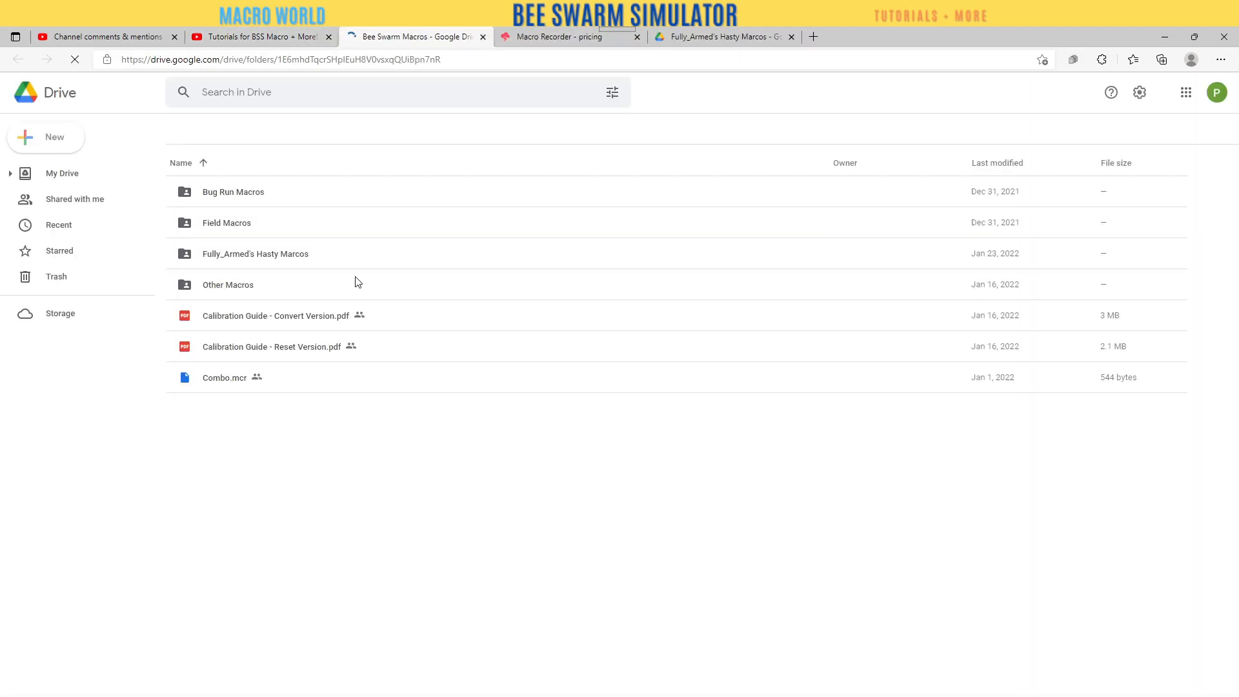
left_click(1178, 129)
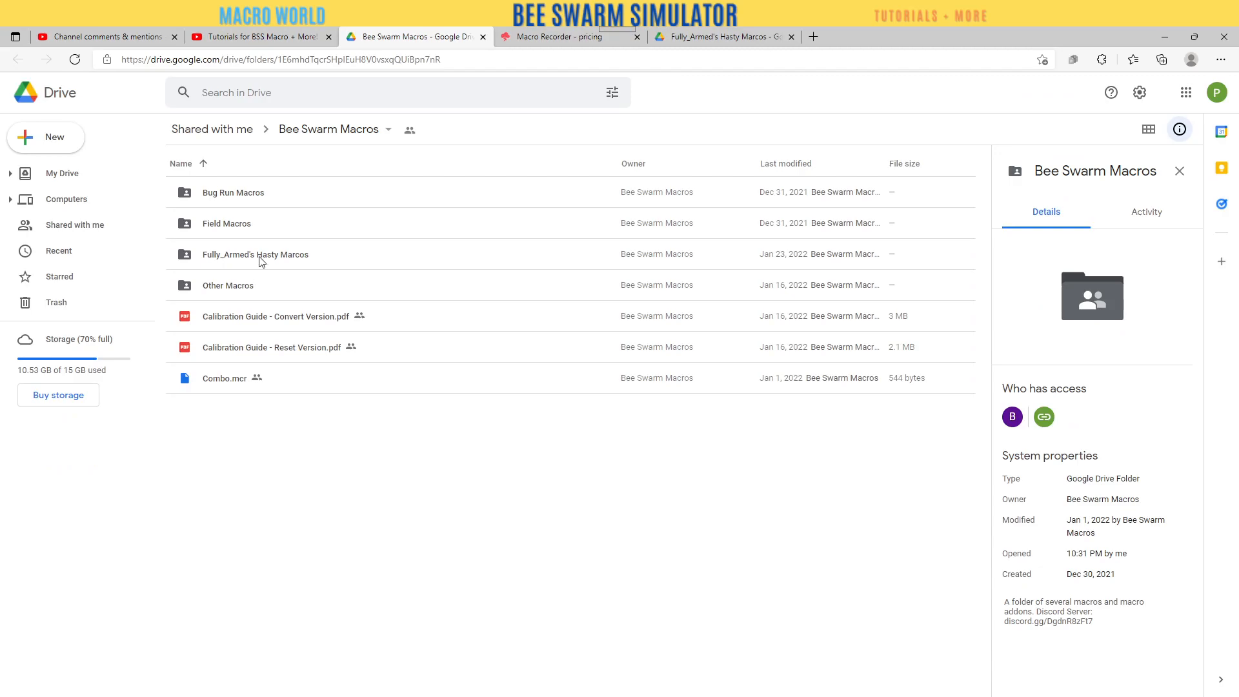
double_click(254, 255)
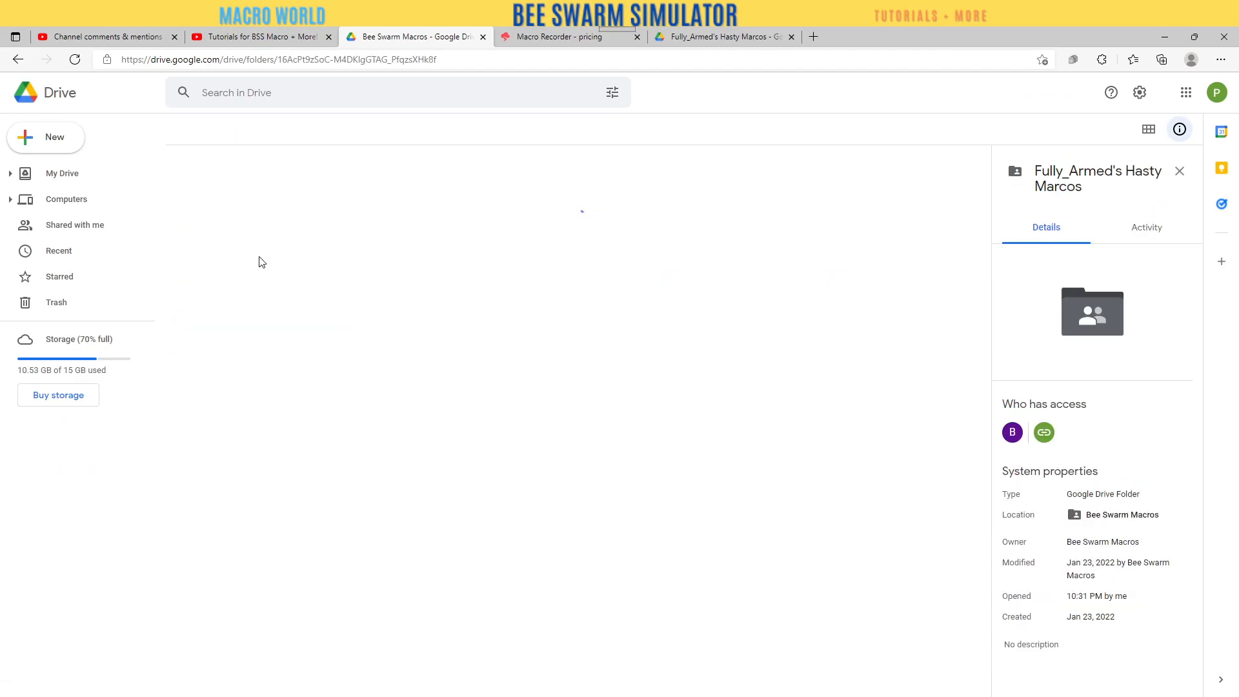
left_click(224, 223)
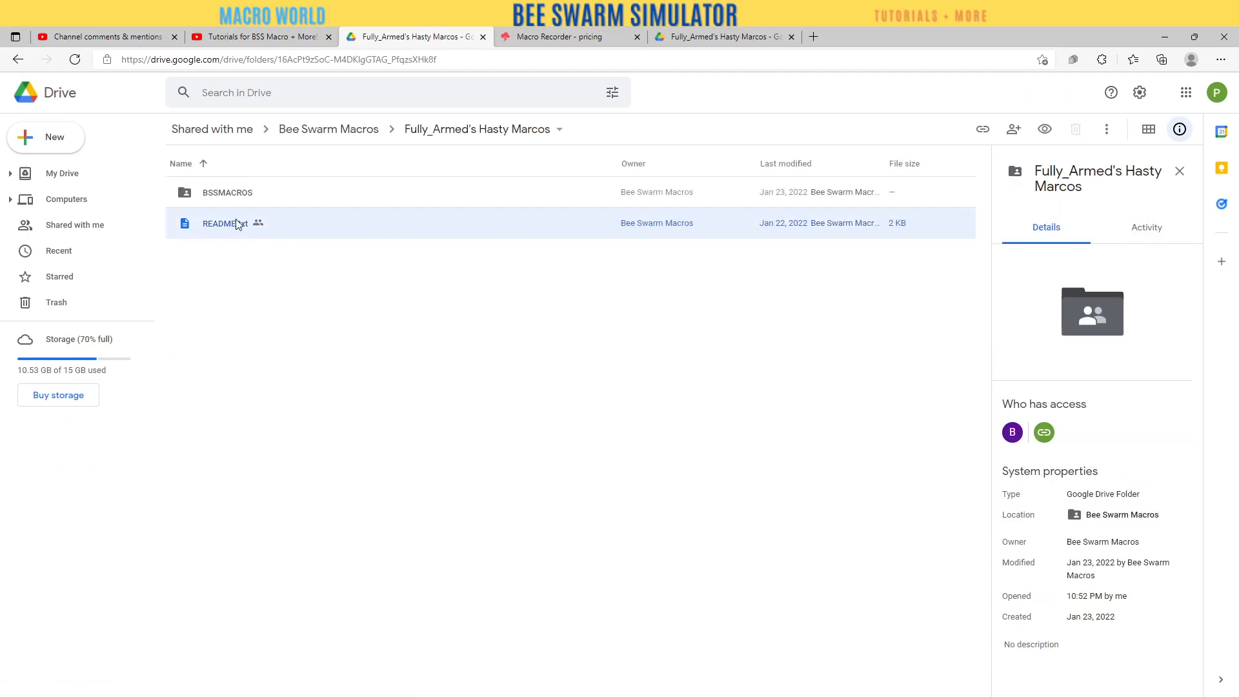
double_click(219, 223)
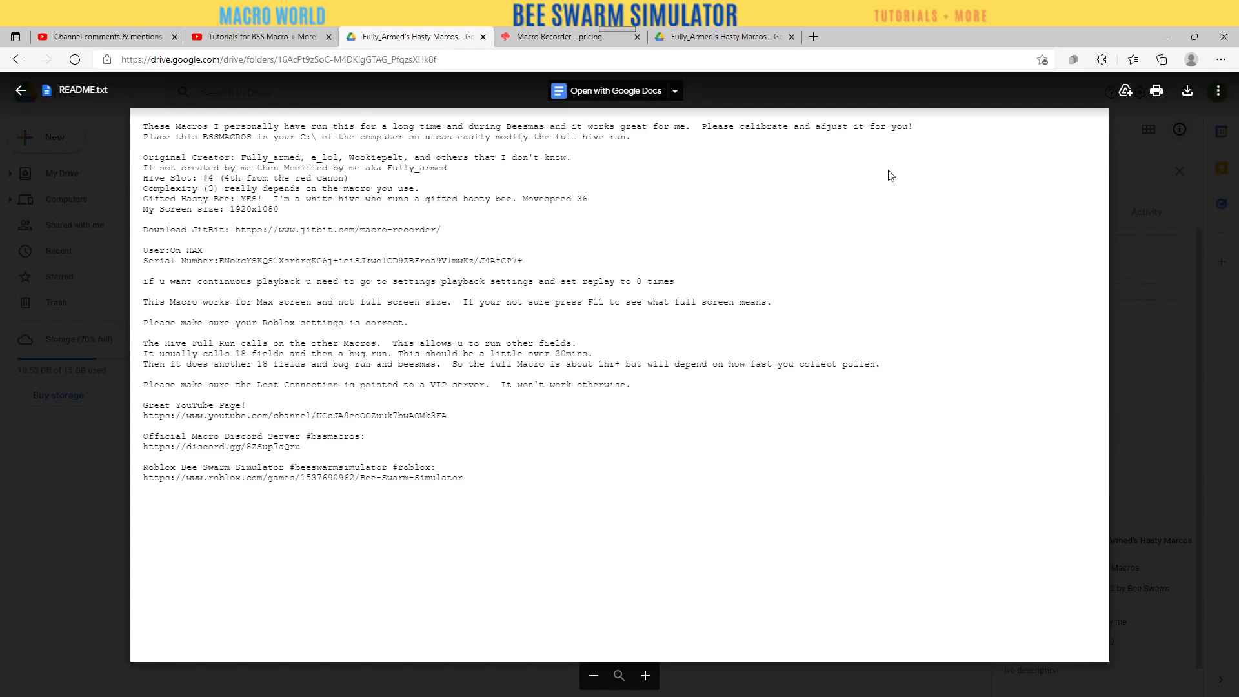
left_click(21, 89)
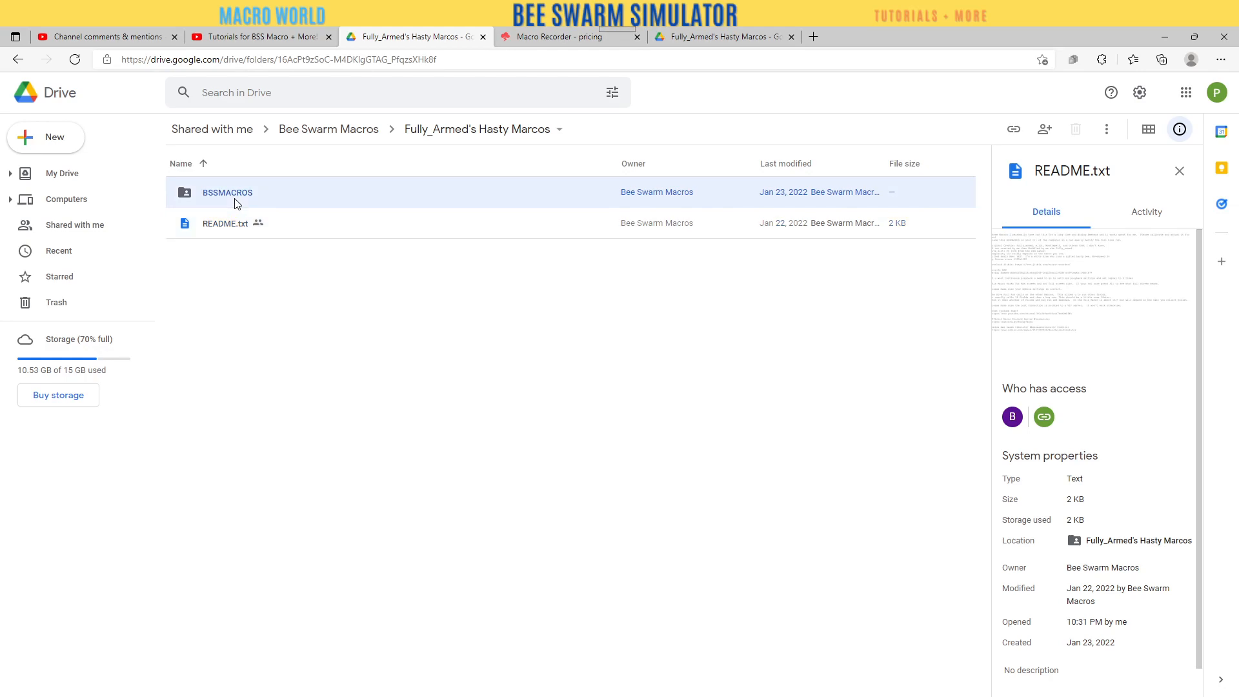
Browse the BSSMACROS folder's Beesmas, BugRunPolarBear and FieldMacros subfolders, then return to Bee Swarm Macros
double_click(228, 192)
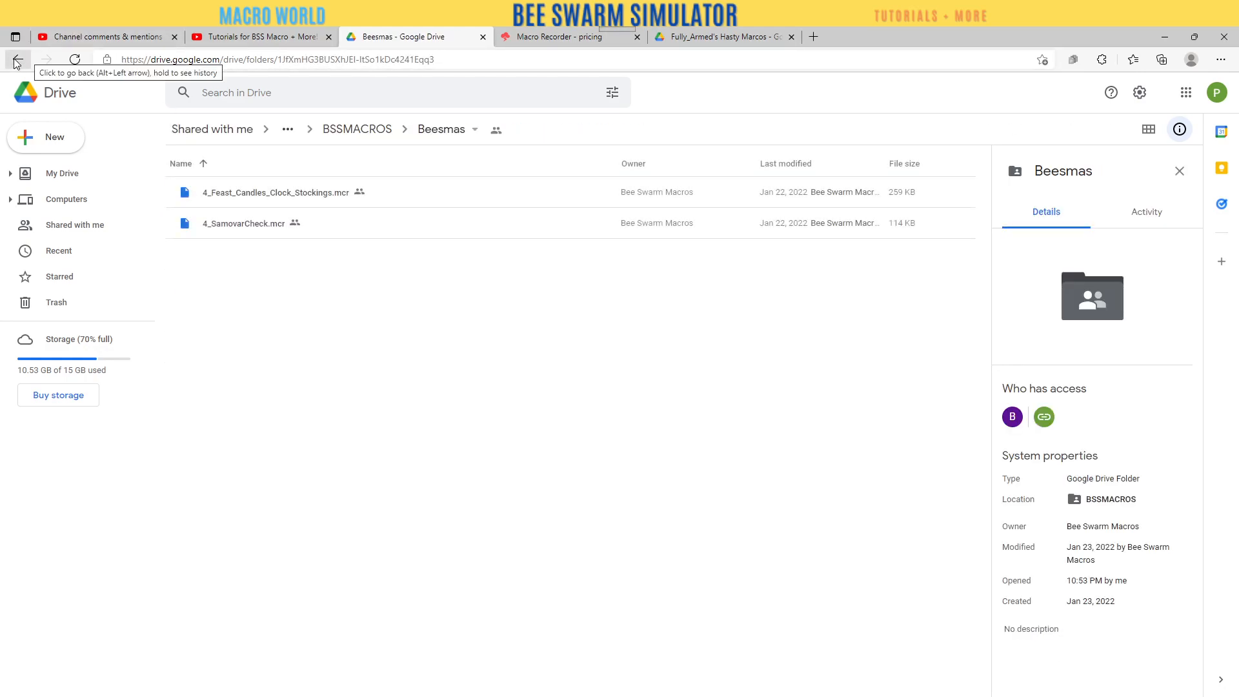
left_click(18, 59)
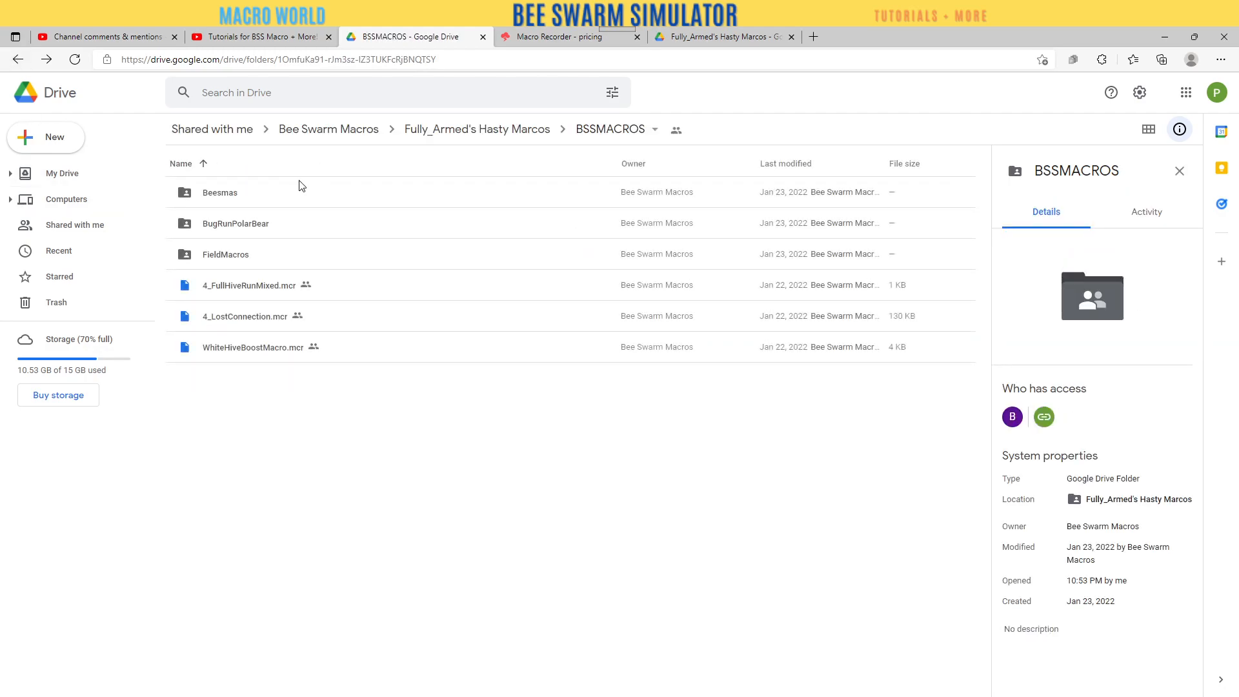
double_click(235, 223)
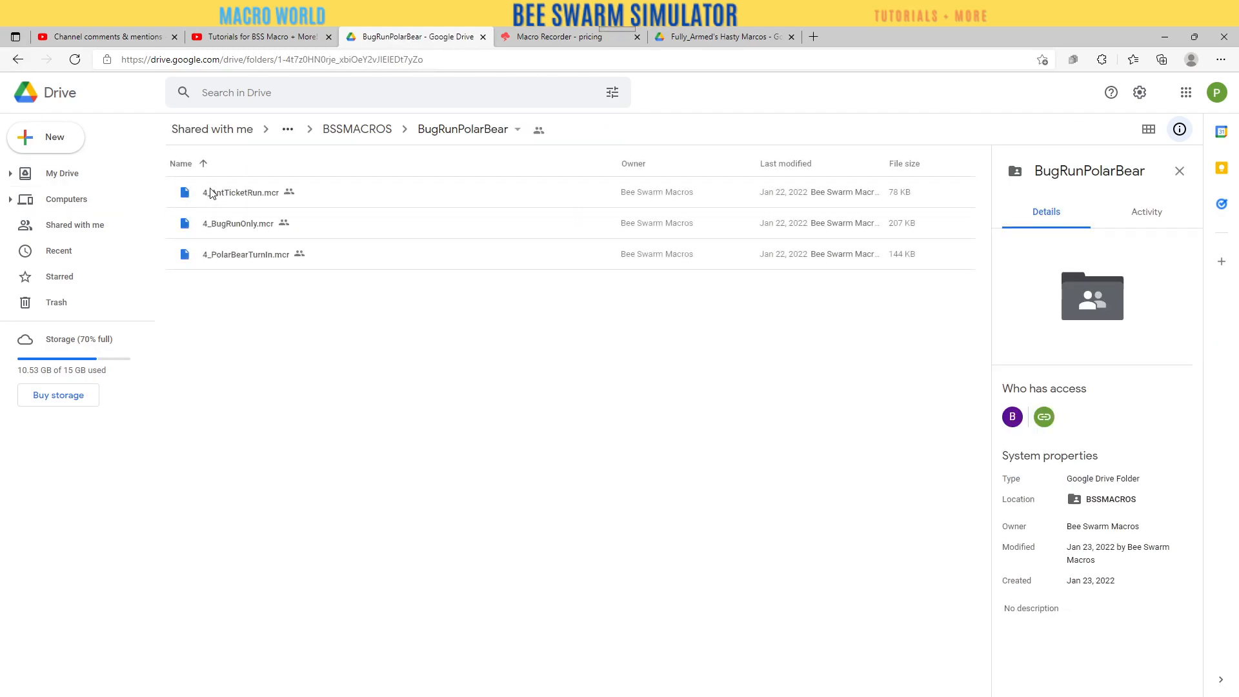
left_click(18, 59)
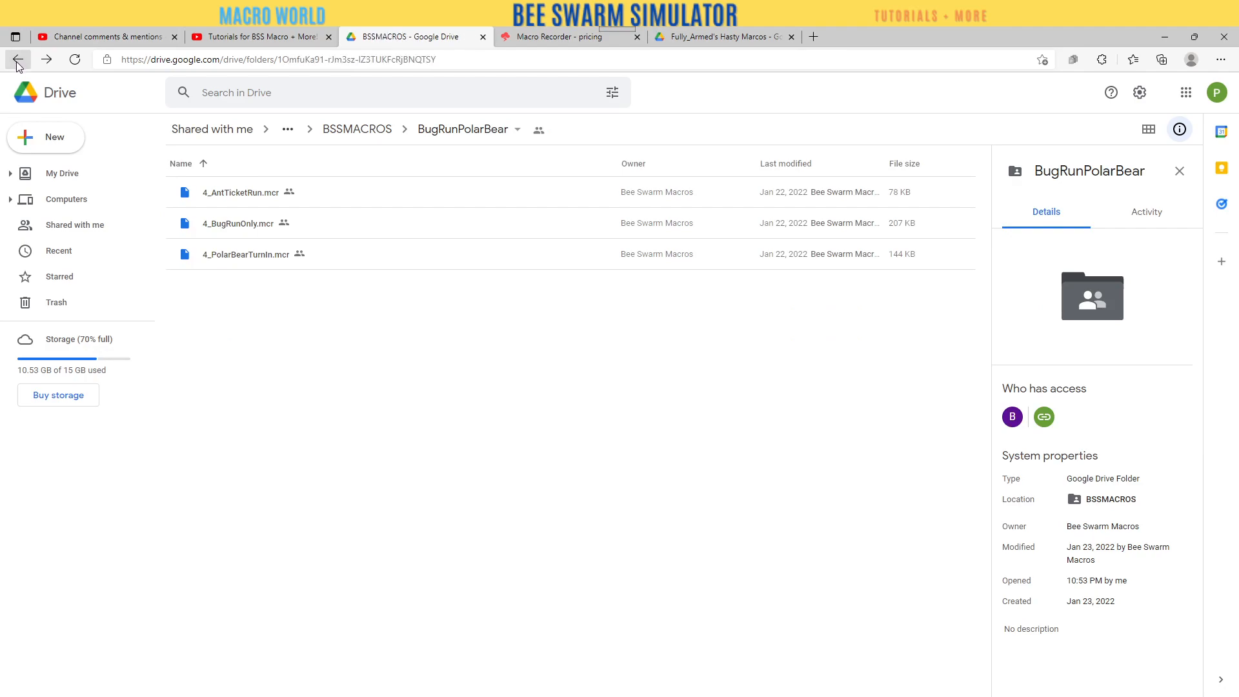
left_click(18, 59)
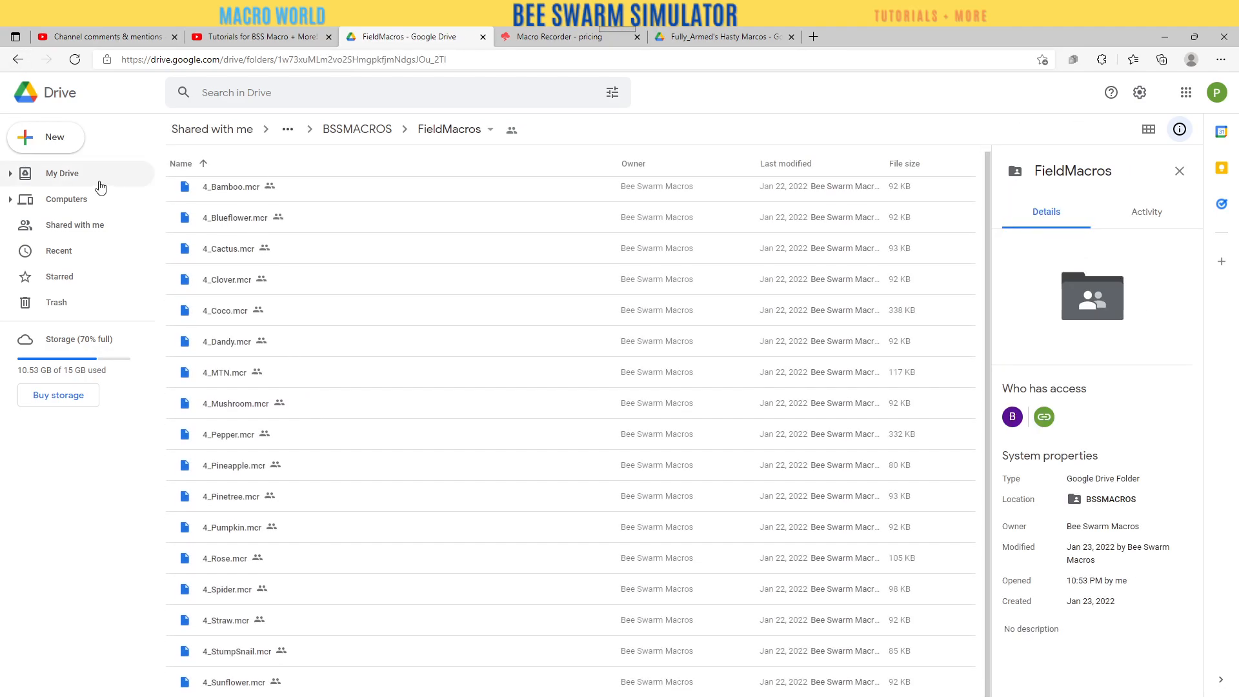
left_click(18, 59)
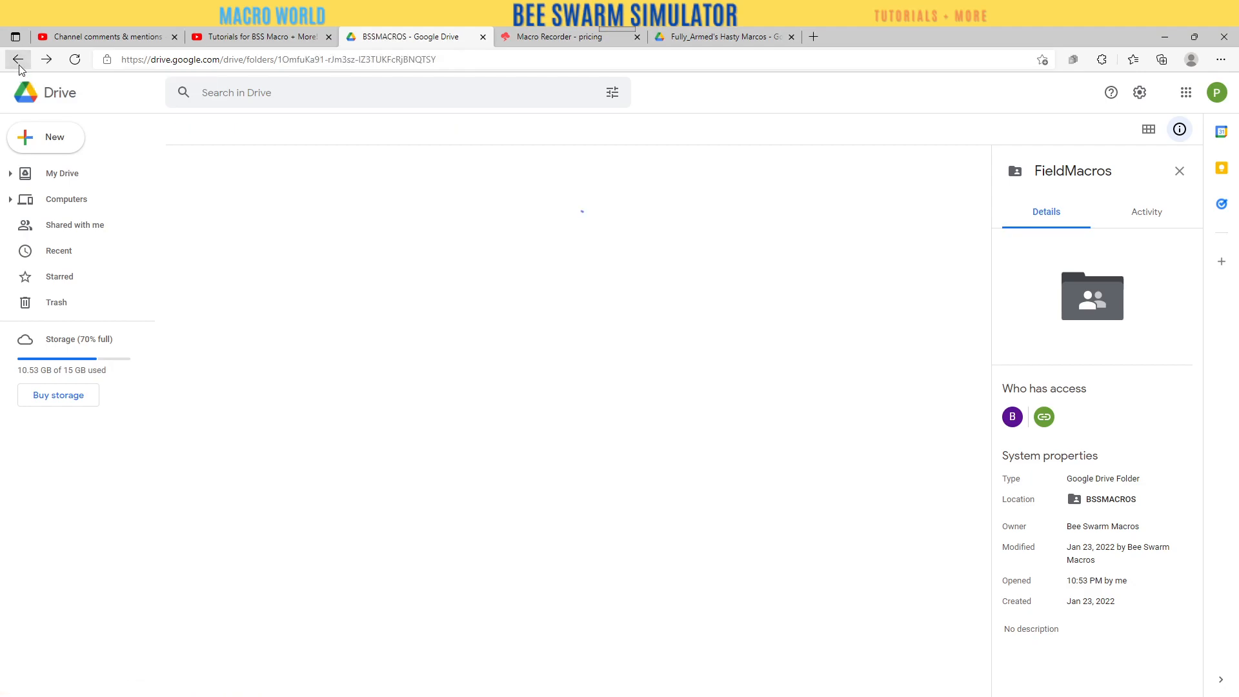
left_click(18, 59)
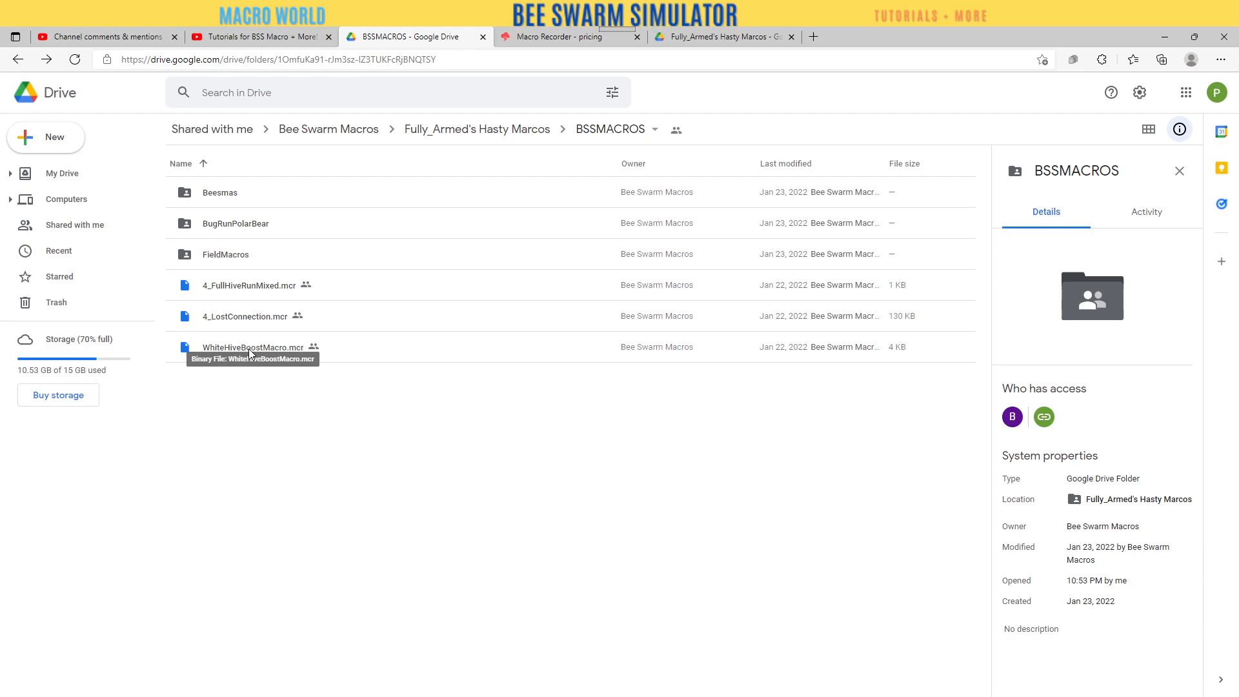
mouse_move(230, 362)
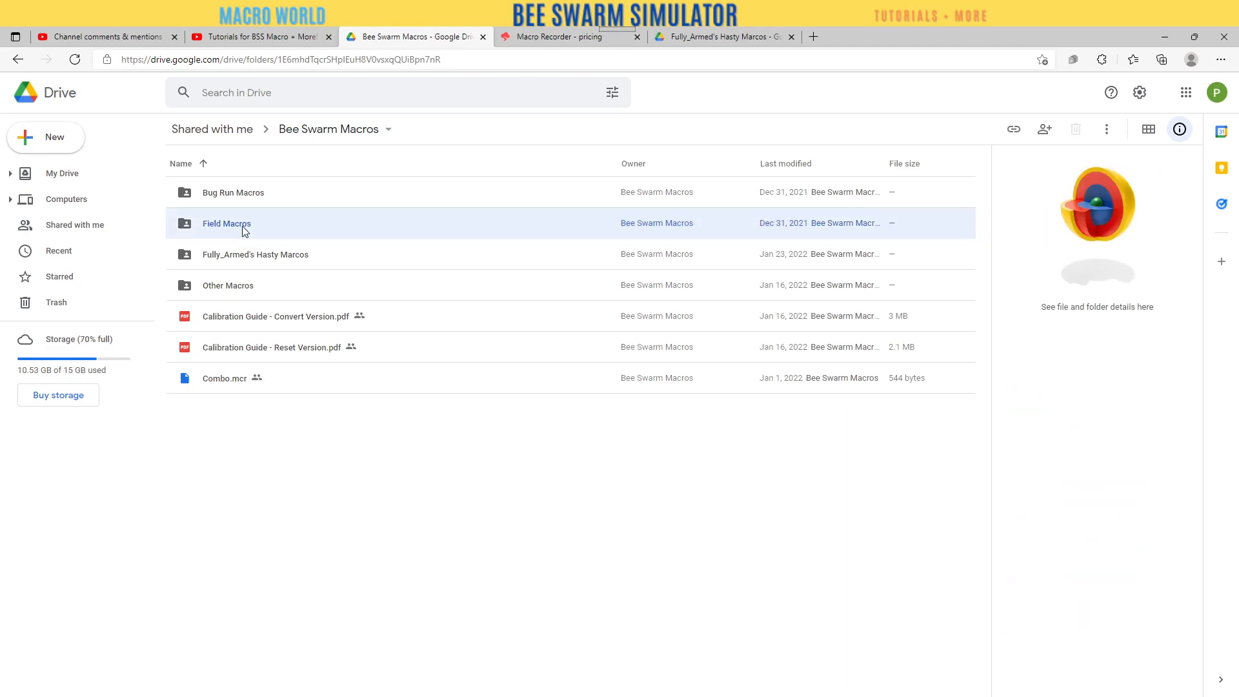
double_click(227, 223)
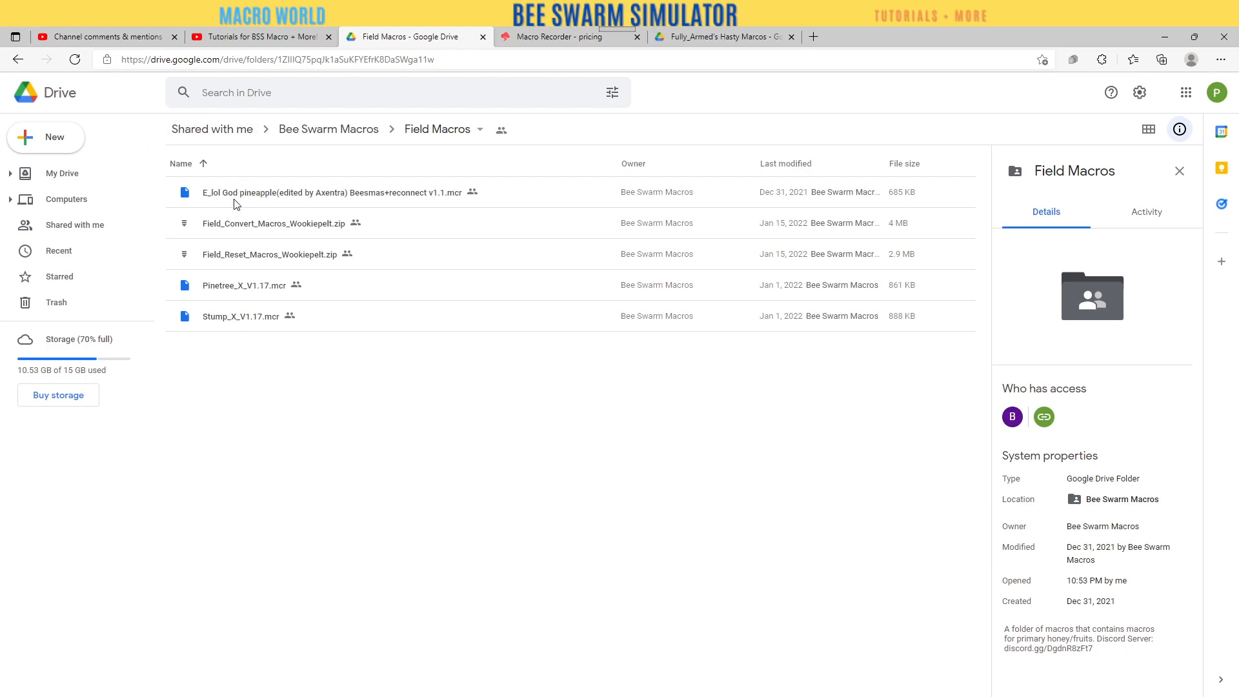
left_click(18, 60)
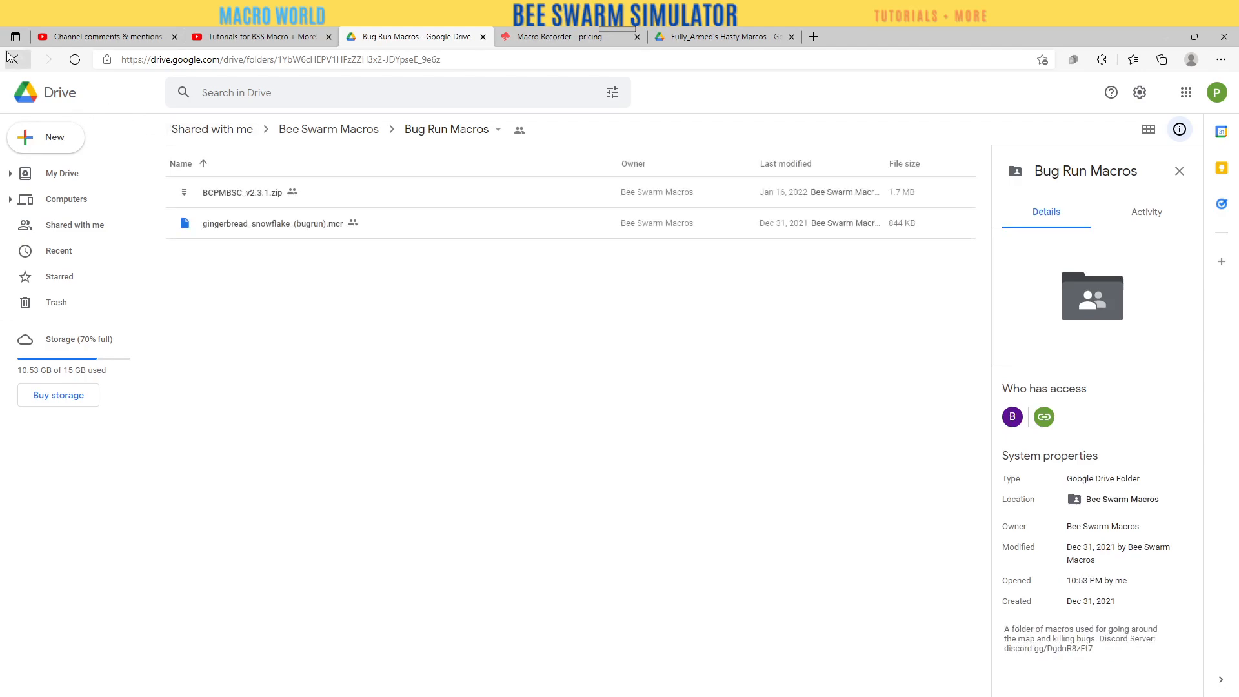
left_click(16, 58)
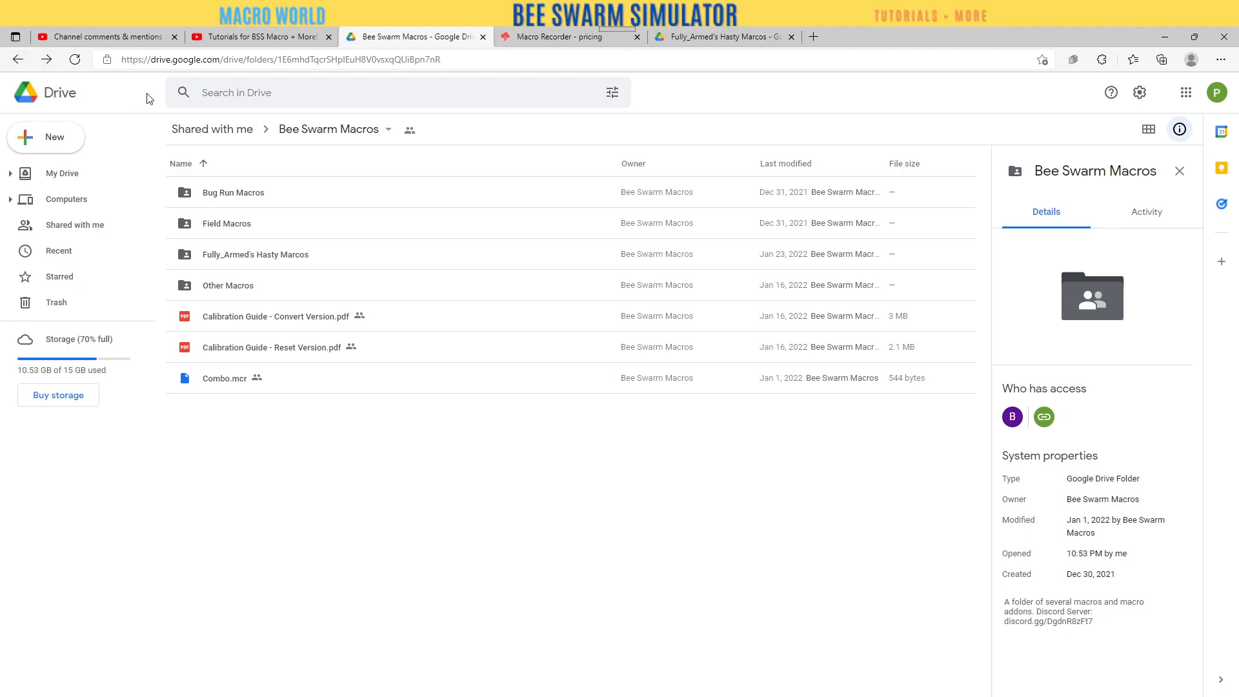
From the YouTube channel's About page, follow the Official Macro Discord Server link to the invite
left_click(257, 37)
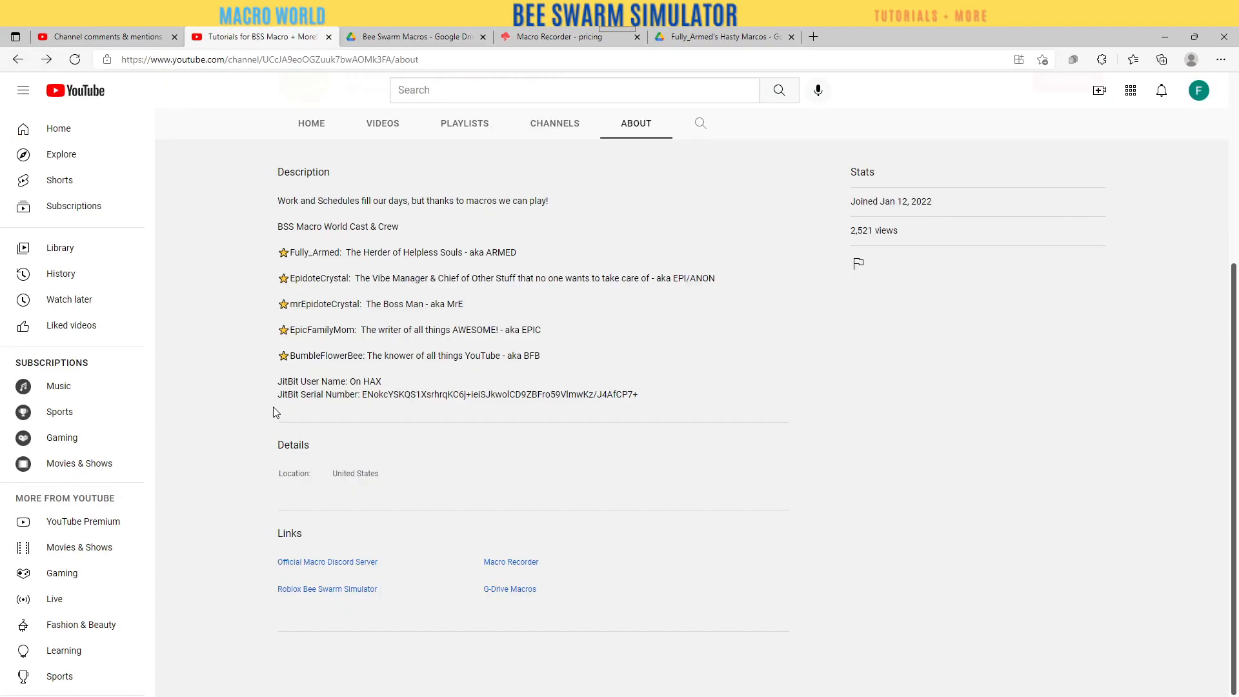
mouse_move(326, 562)
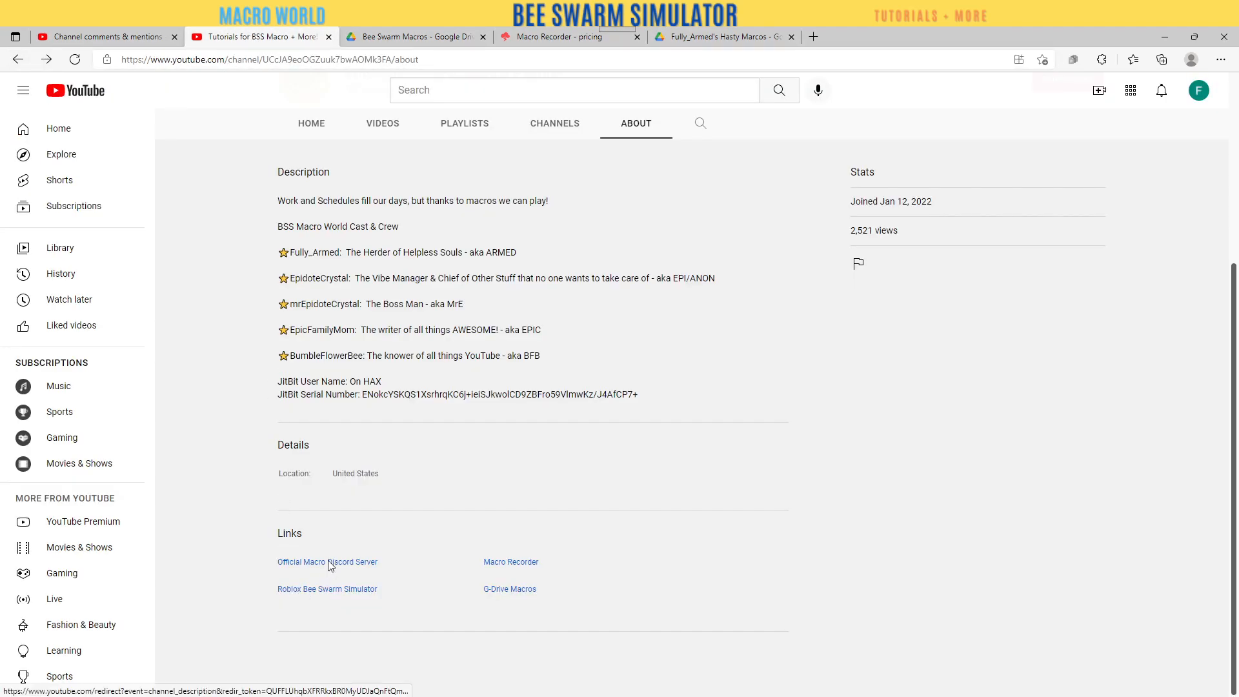
left_click(327, 562)
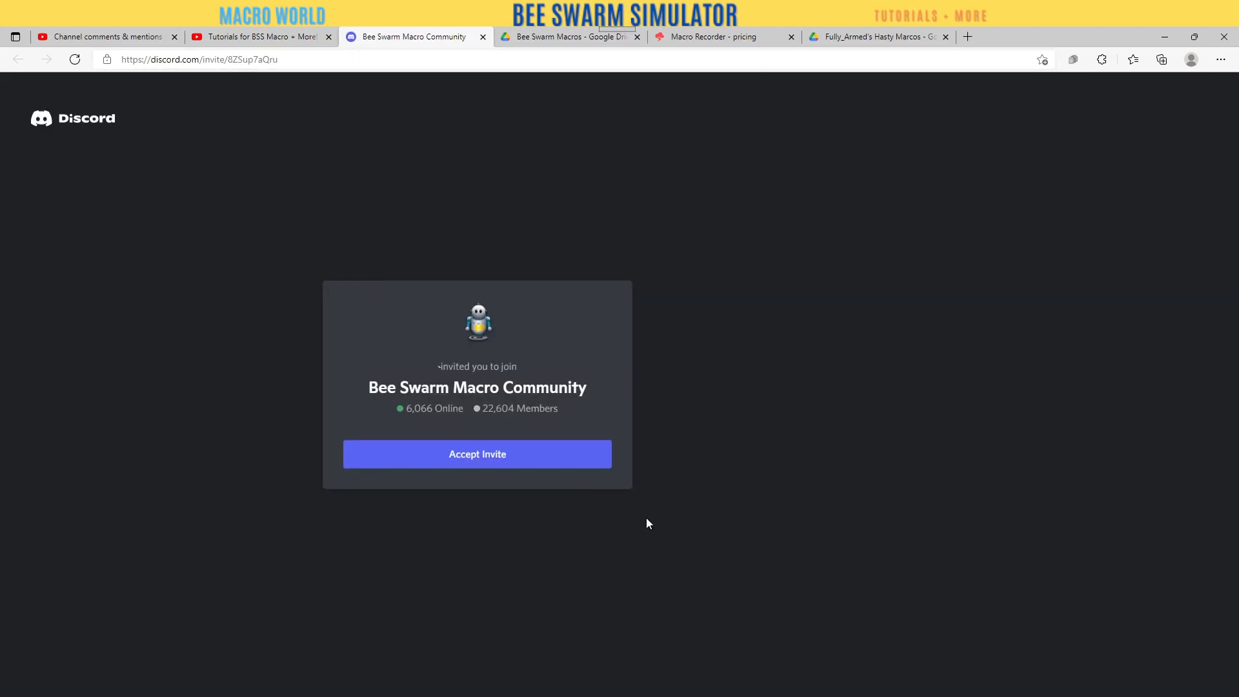
Join the Bee Swarm Macro Community server and look through its share-macros, macro-help and information channels
left_click(477, 453)
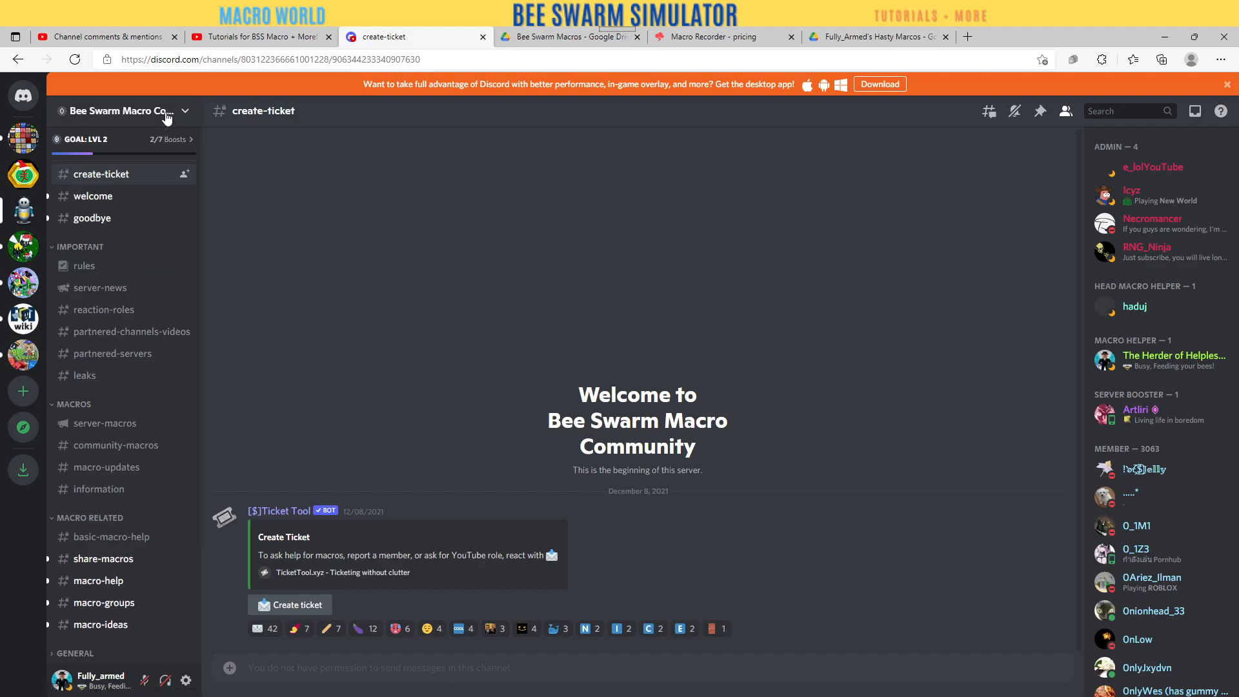
mouse_move(188, 127)
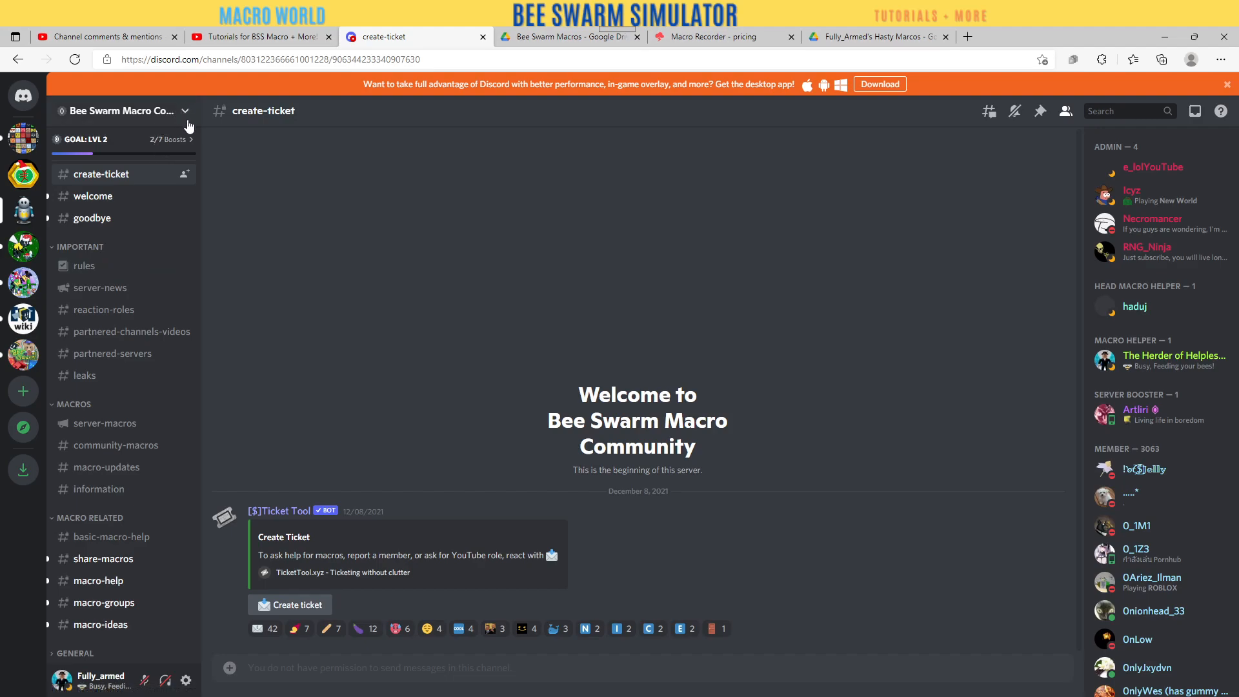
mouse_move(456, 284)
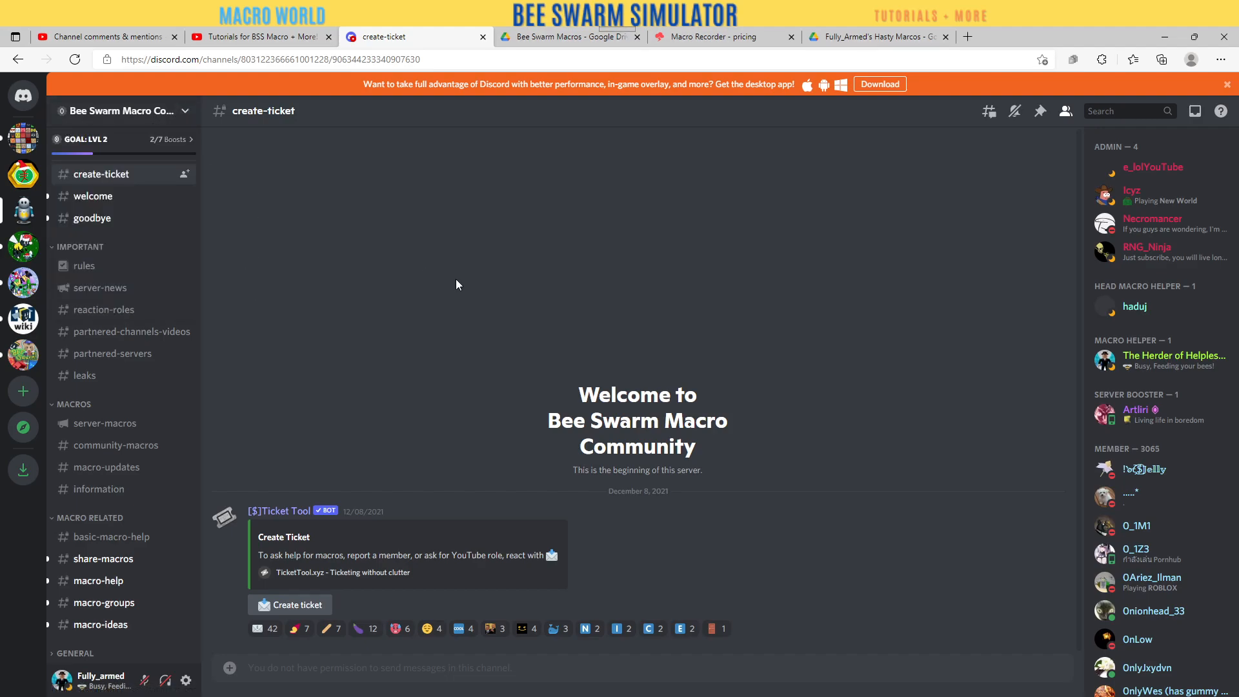
mouse_move(297, 695)
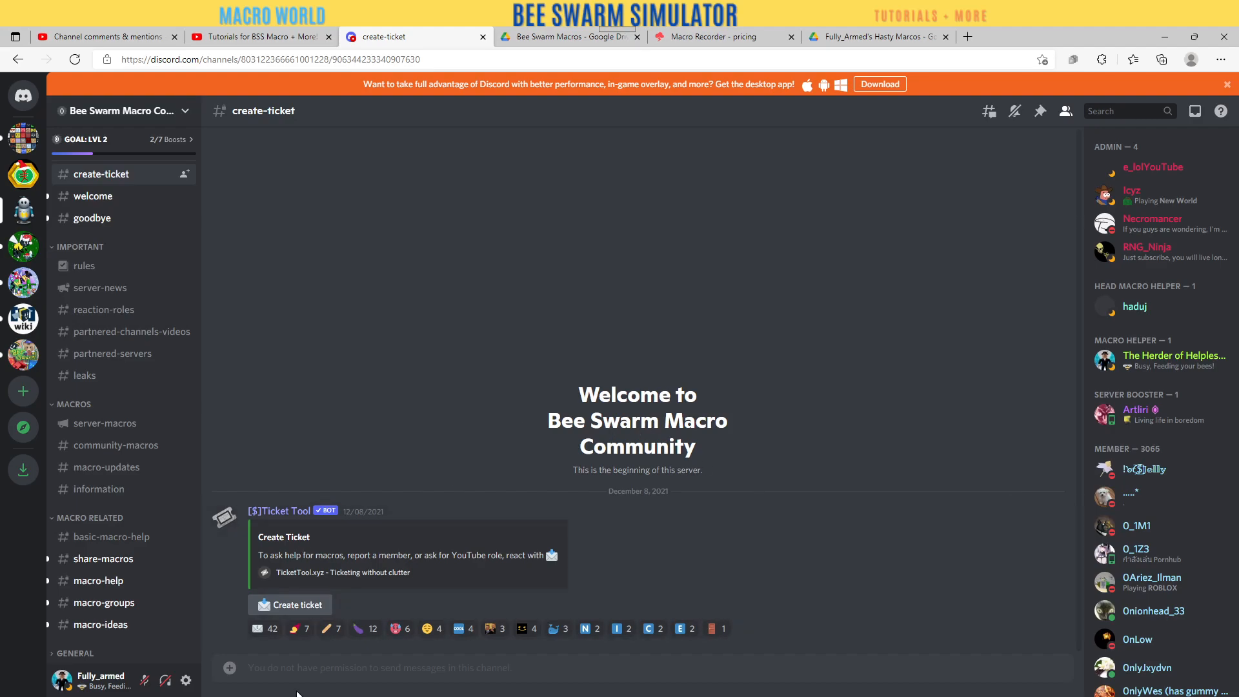
scroll("down", 3)
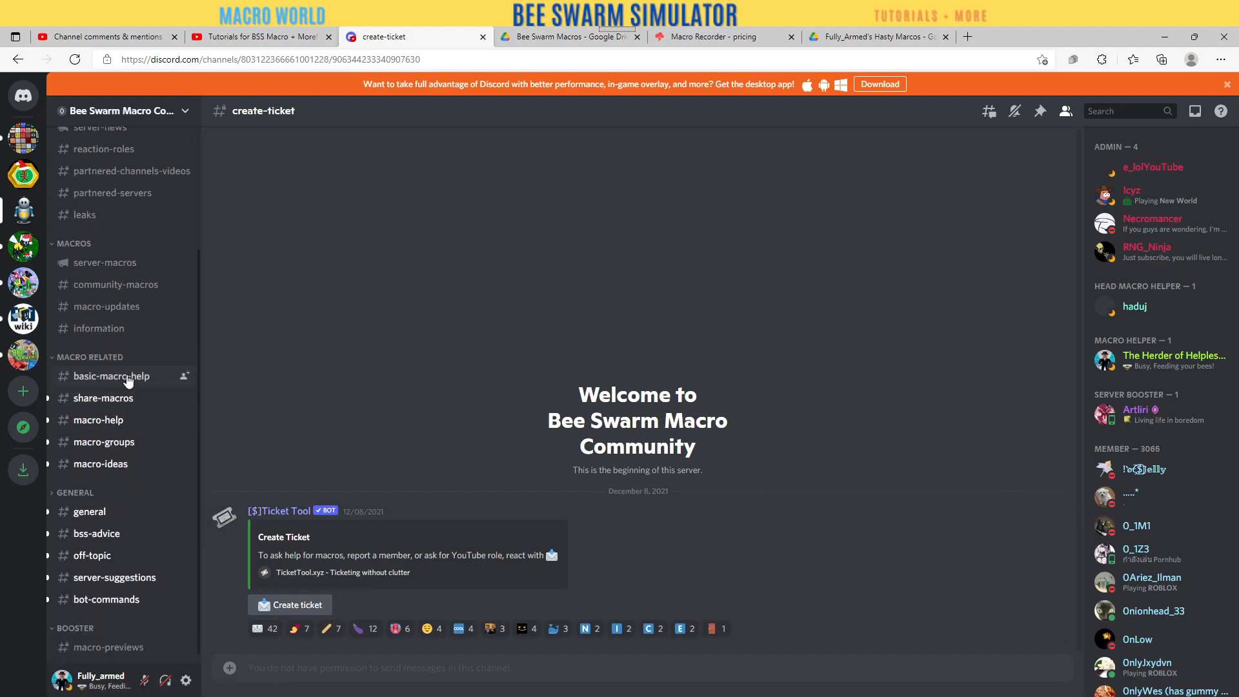
left_click(104, 397)
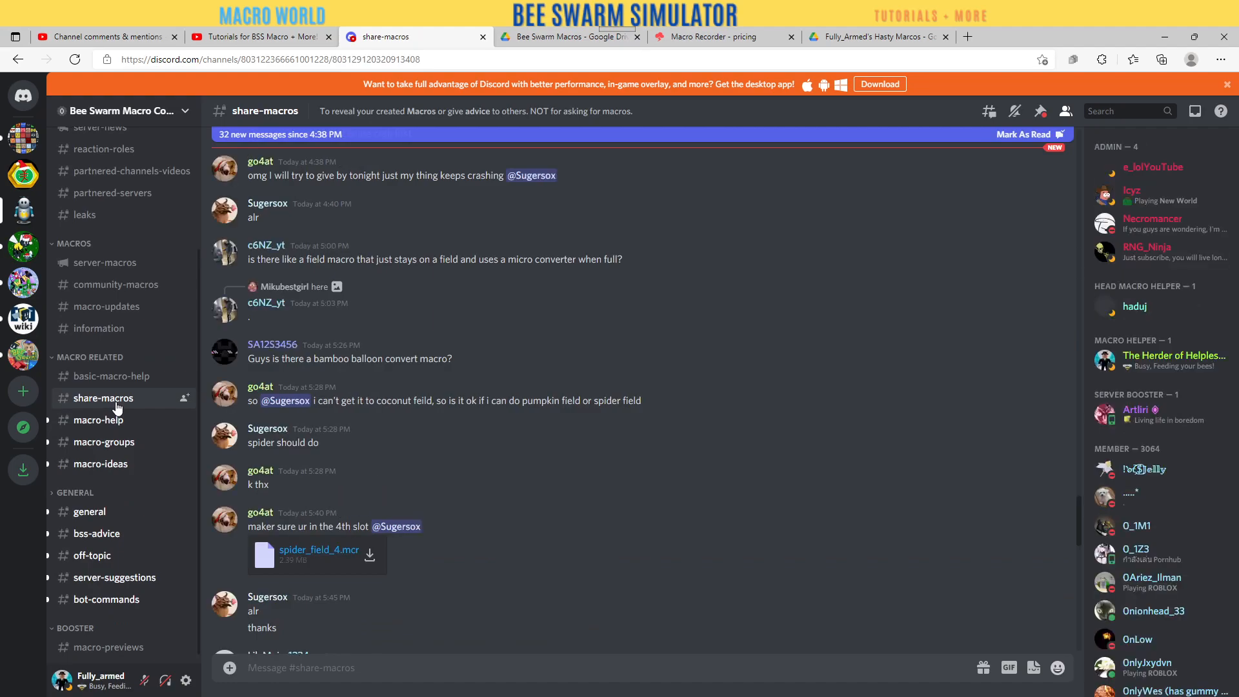
left_click(98, 420)
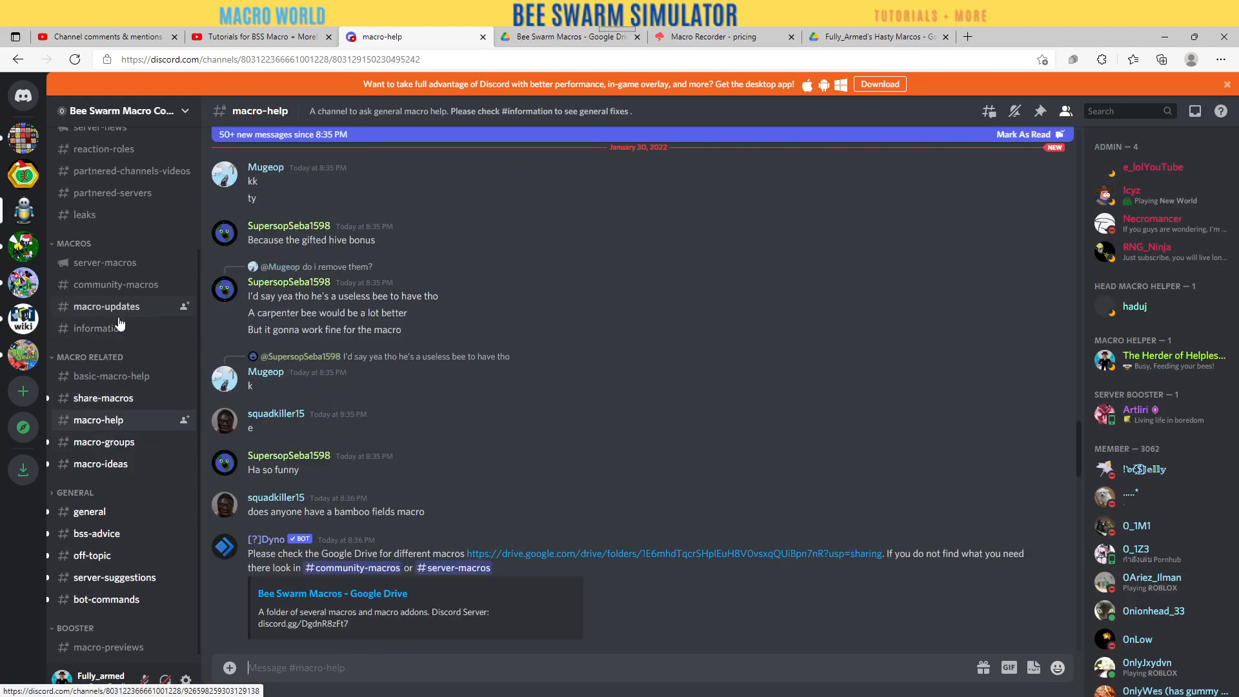
left_click(100, 328)
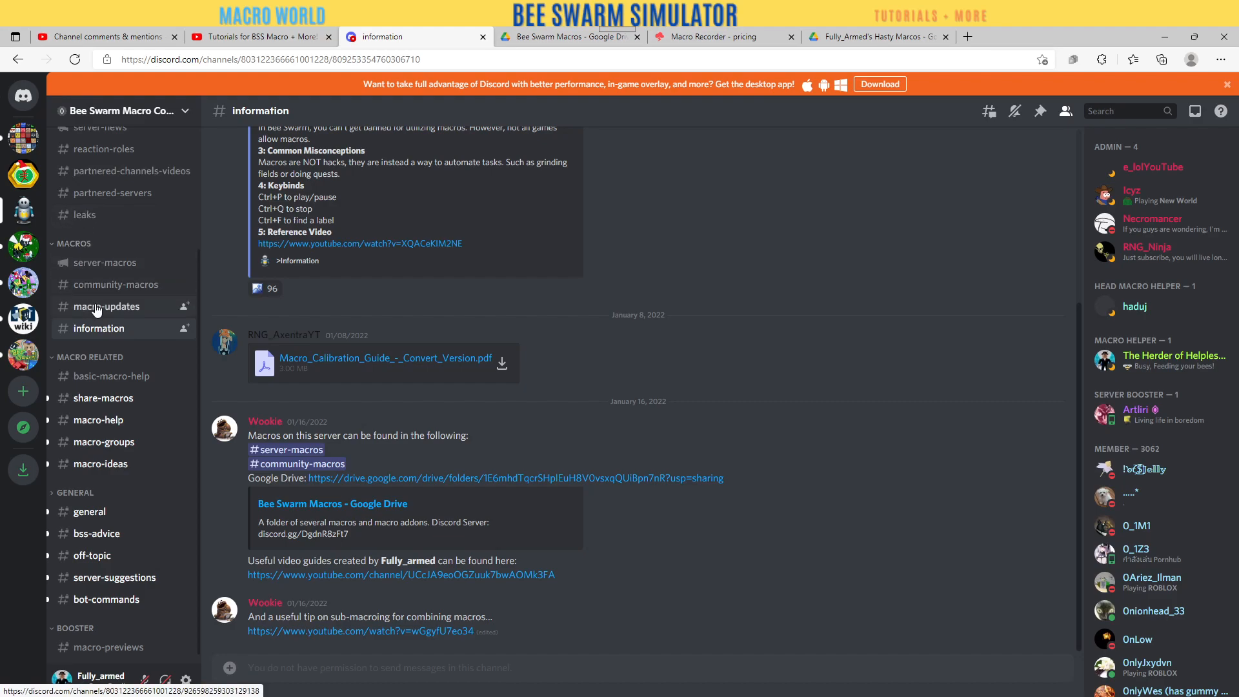
Browse the macro-updates, community-macros and server-macros channels with their downloadable macro files
left_click(106, 306)
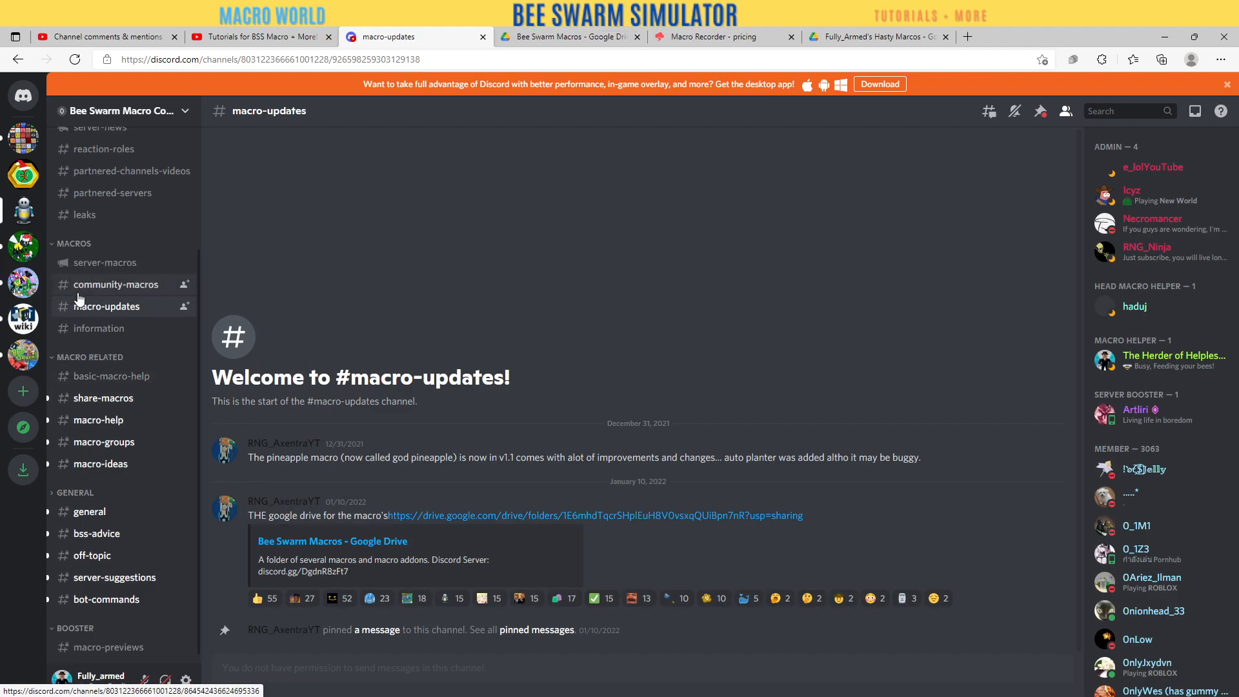
left_click(114, 284)
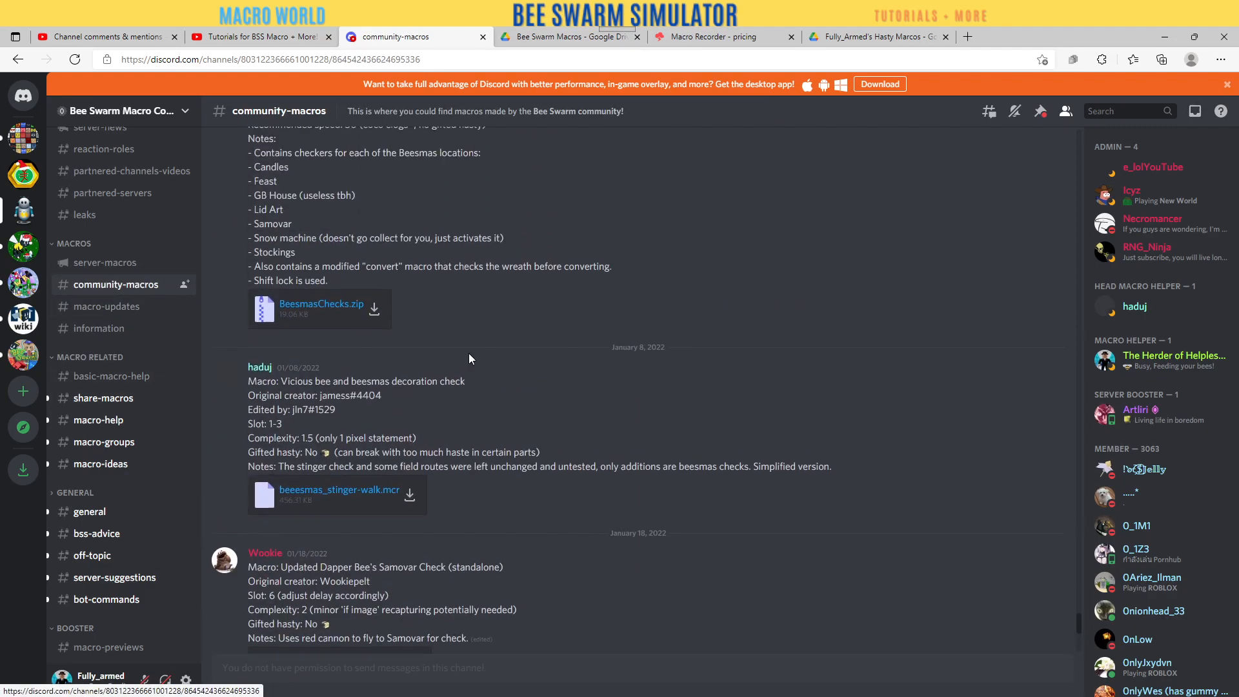
scroll("down", 3)
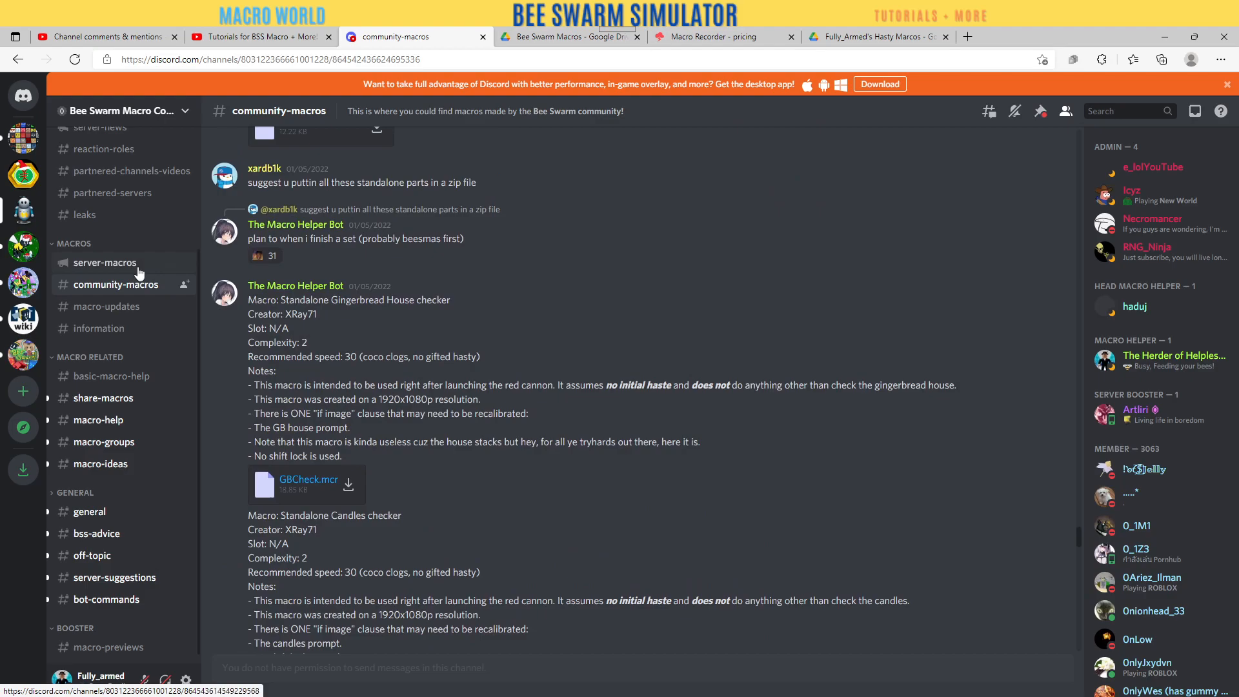
left_click(105, 262)
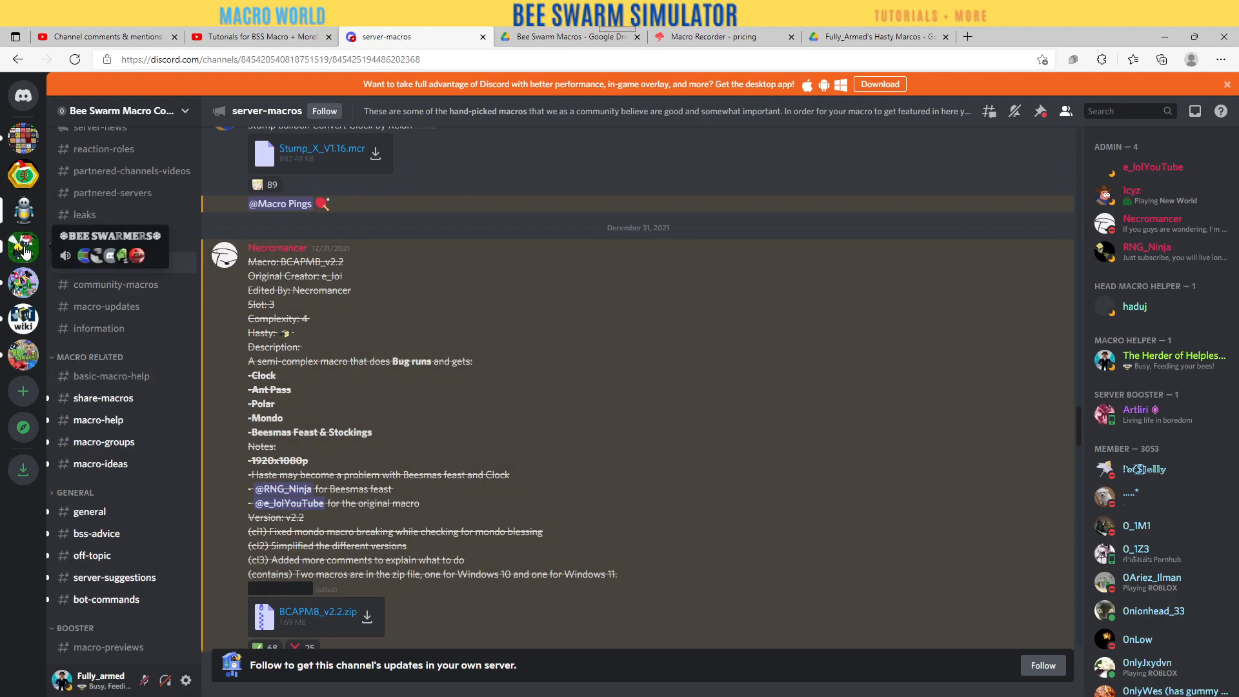
Switch to the Bee Swarmers server and look through its macro-help and bug-macros channels
left_click(22, 248)
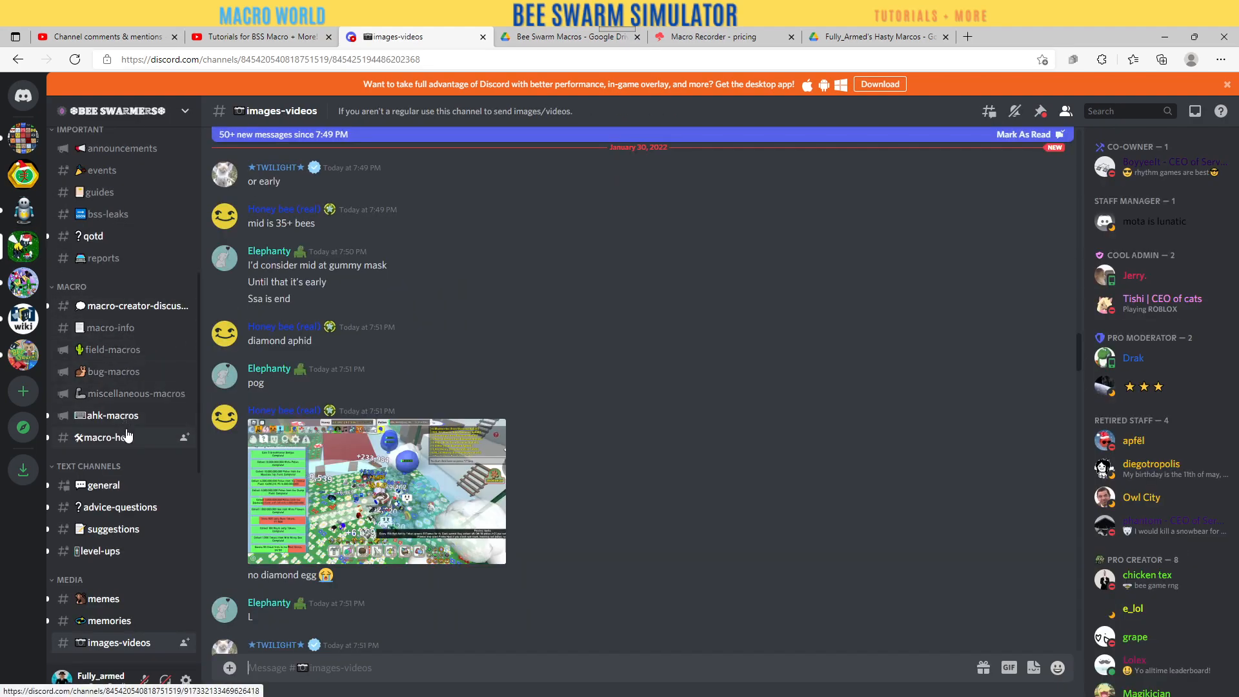
left_click(109, 437)
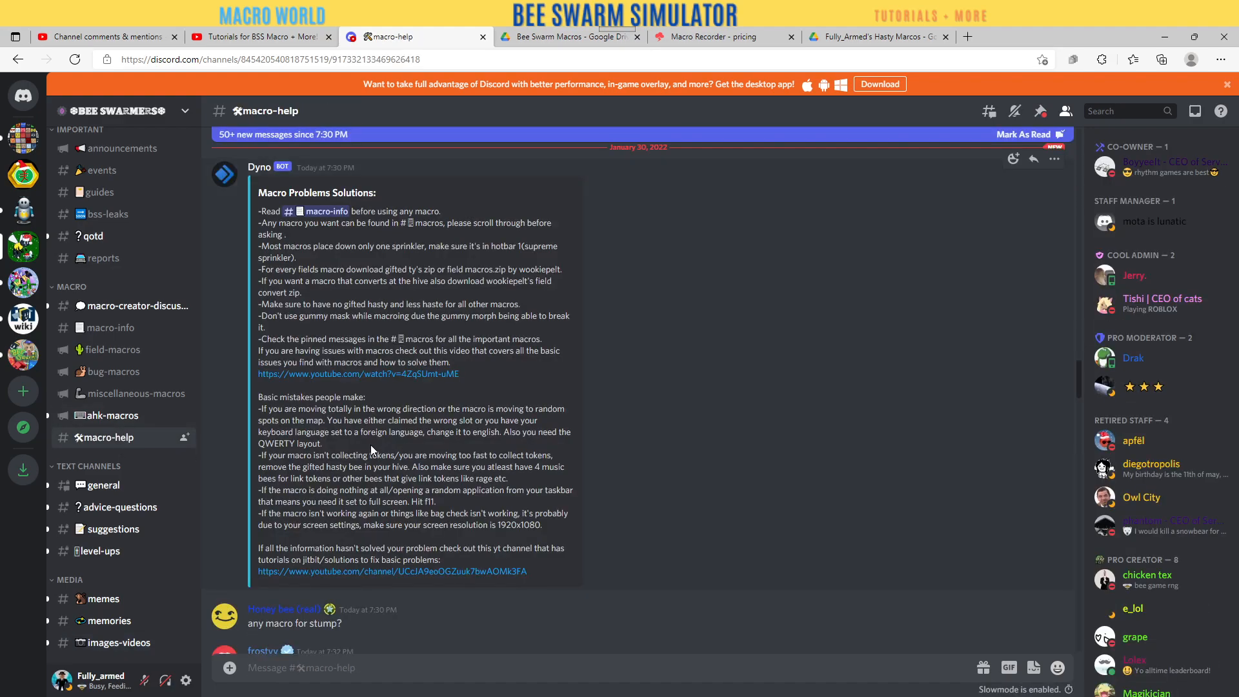
scroll("down", 3)
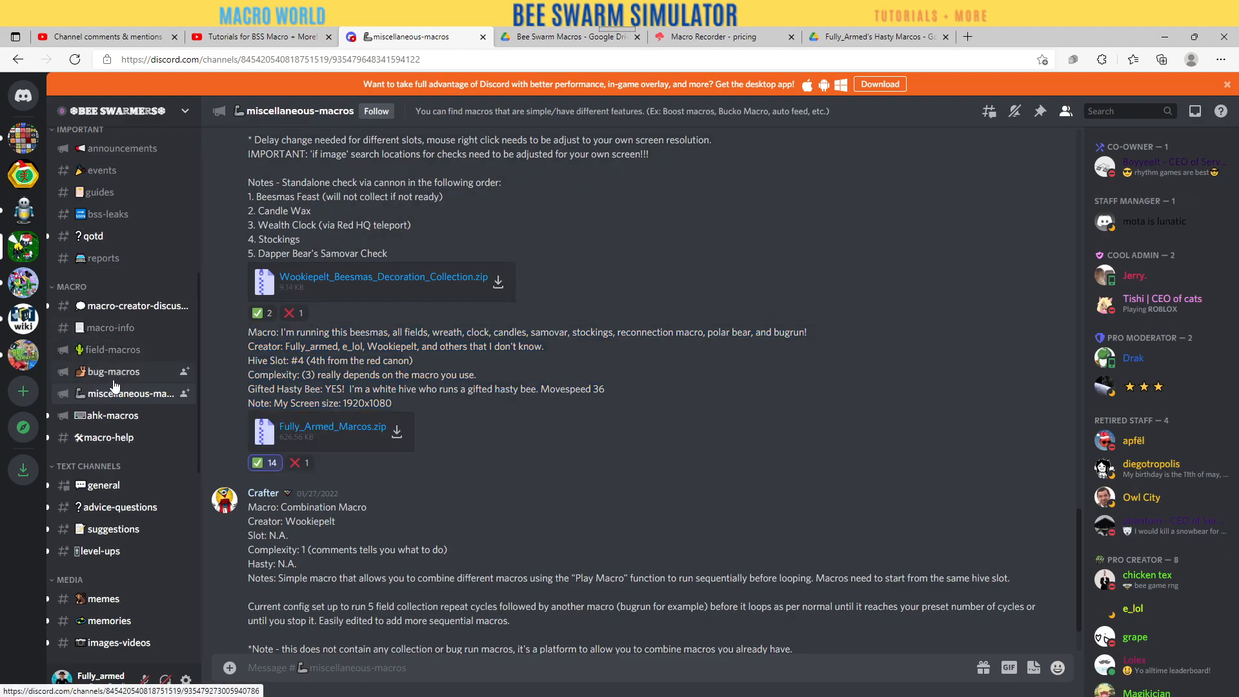
left_click(113, 372)
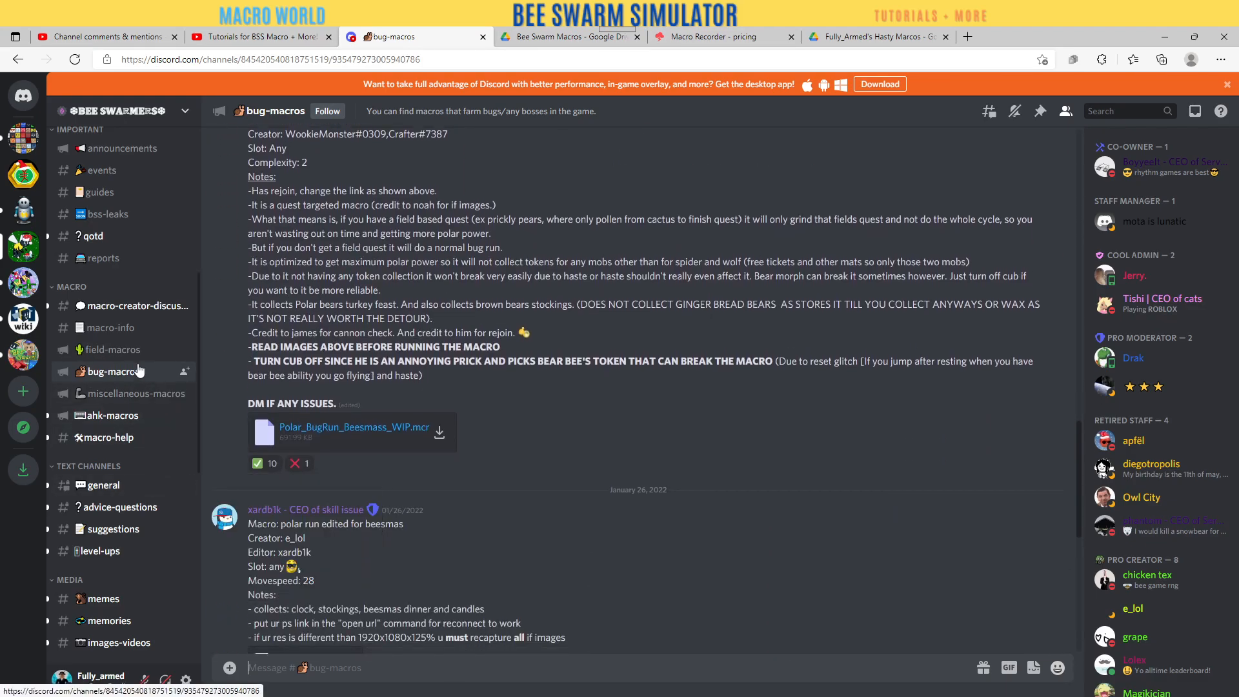
Browse the field-macros and macro-info channels, then return to the Tutorials YouTube channel's About page
left_click(108, 350)
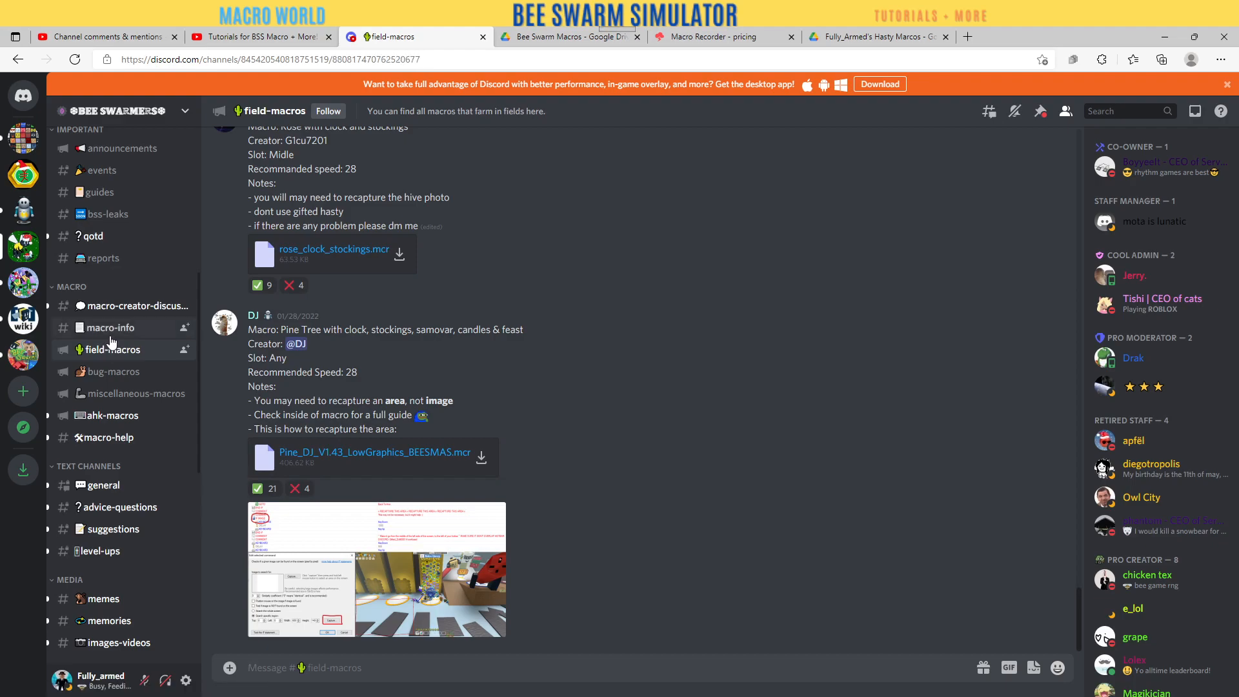
left_click(108, 326)
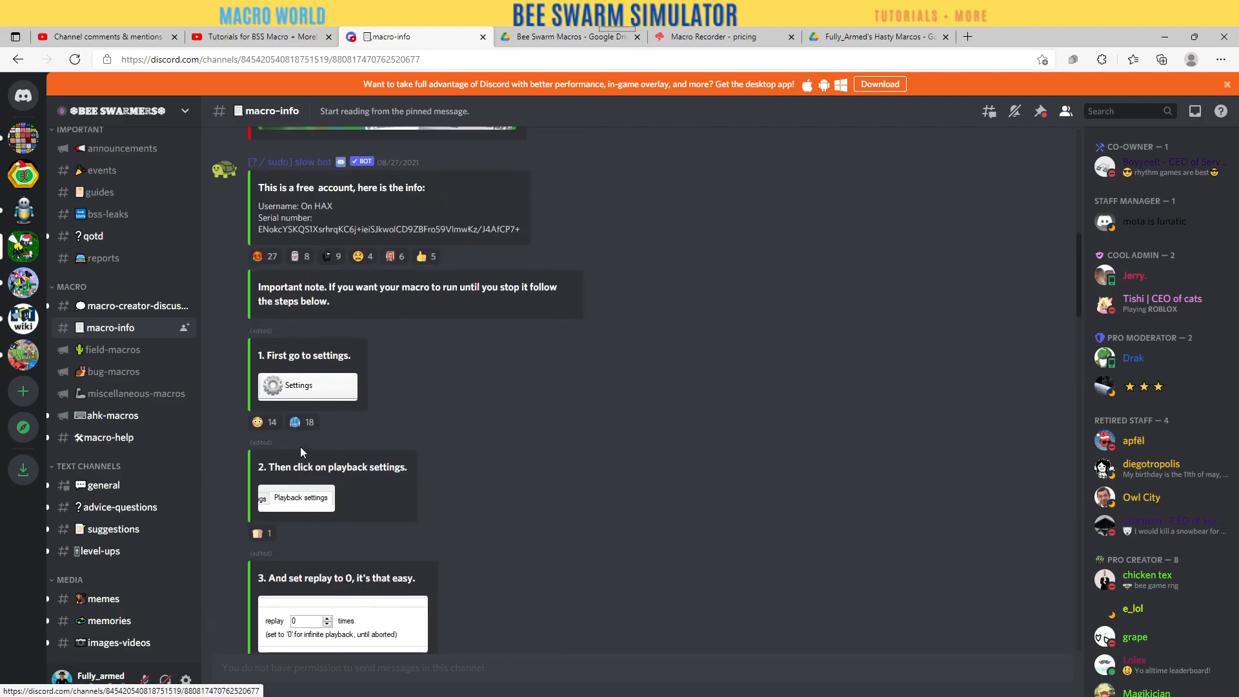
scroll("down", 3)
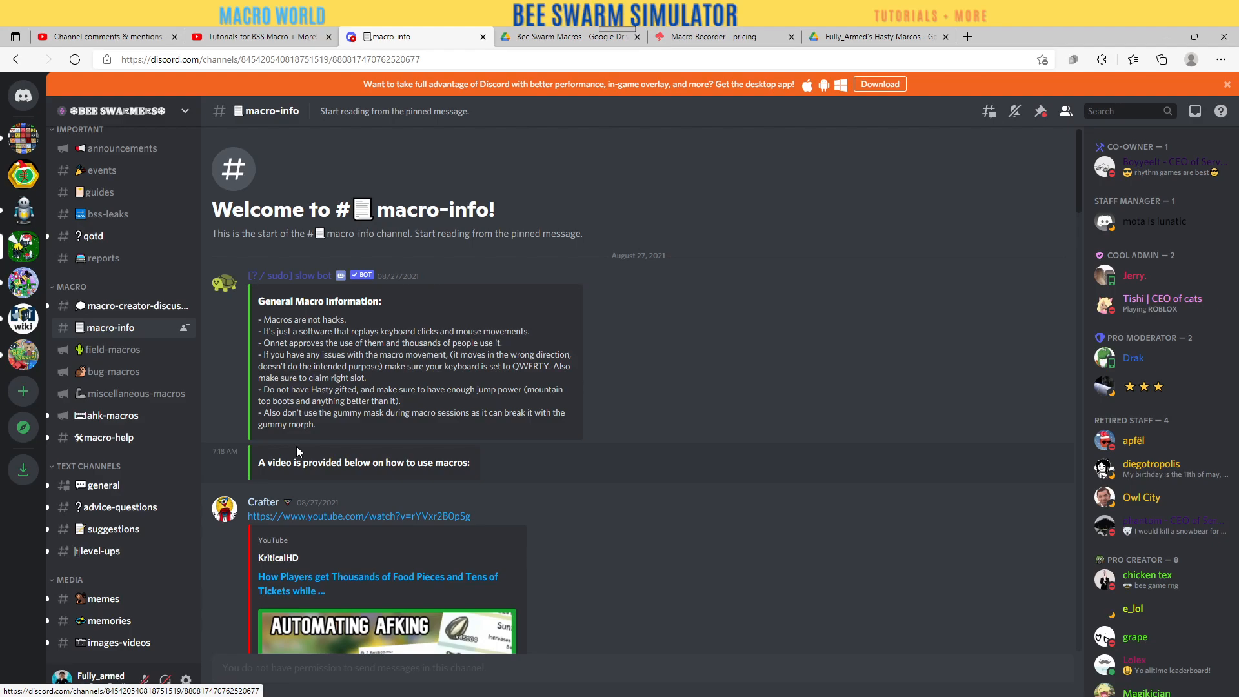
left_click(257, 36)
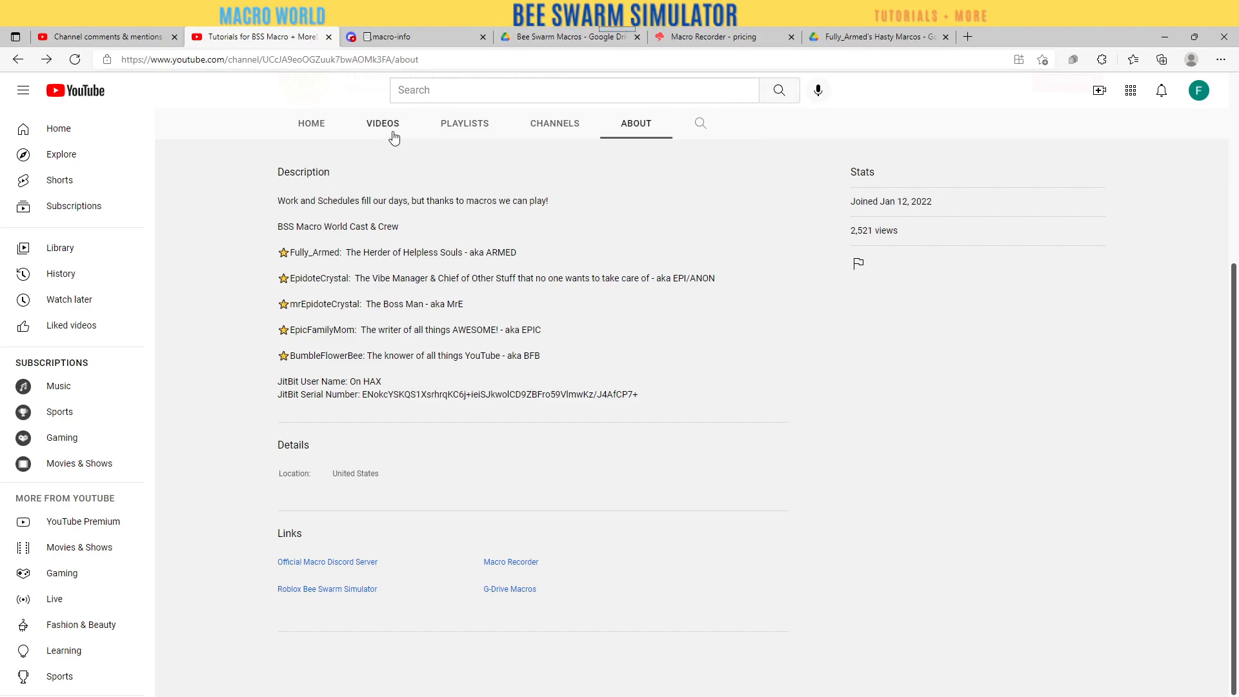
Open the channel's 'How to unzip files' video and expand its description showing the macro resource links
left_click(382, 123)
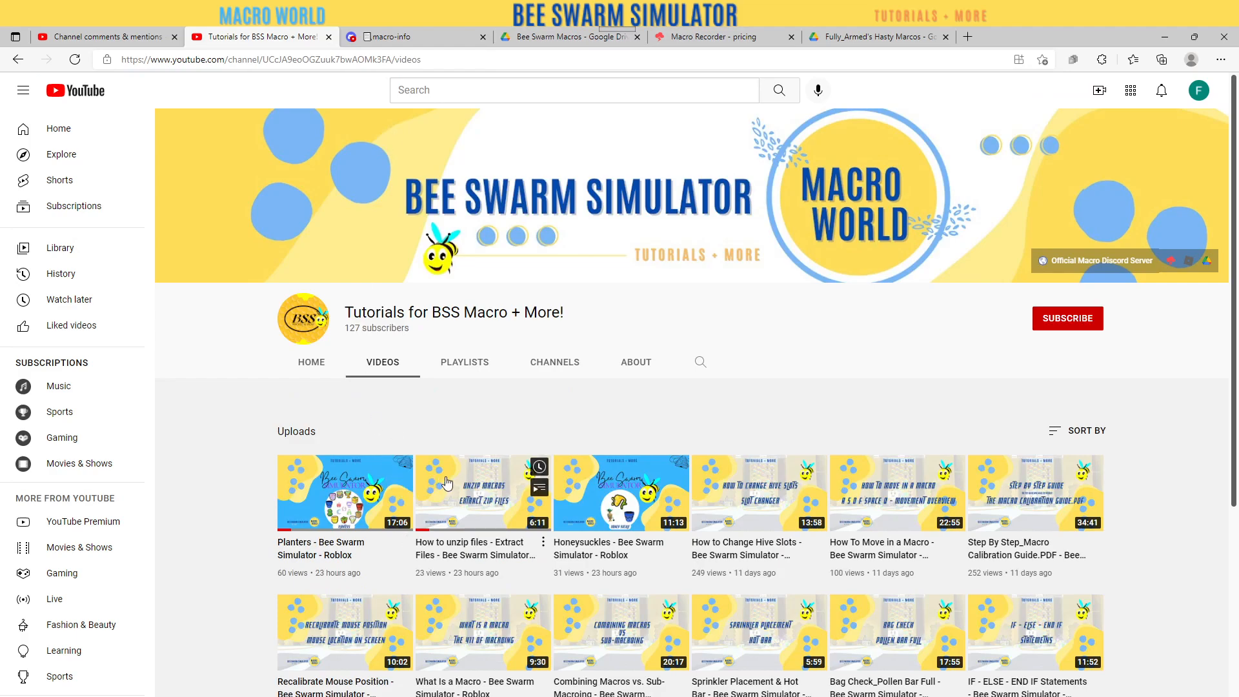
left_click(482, 492)
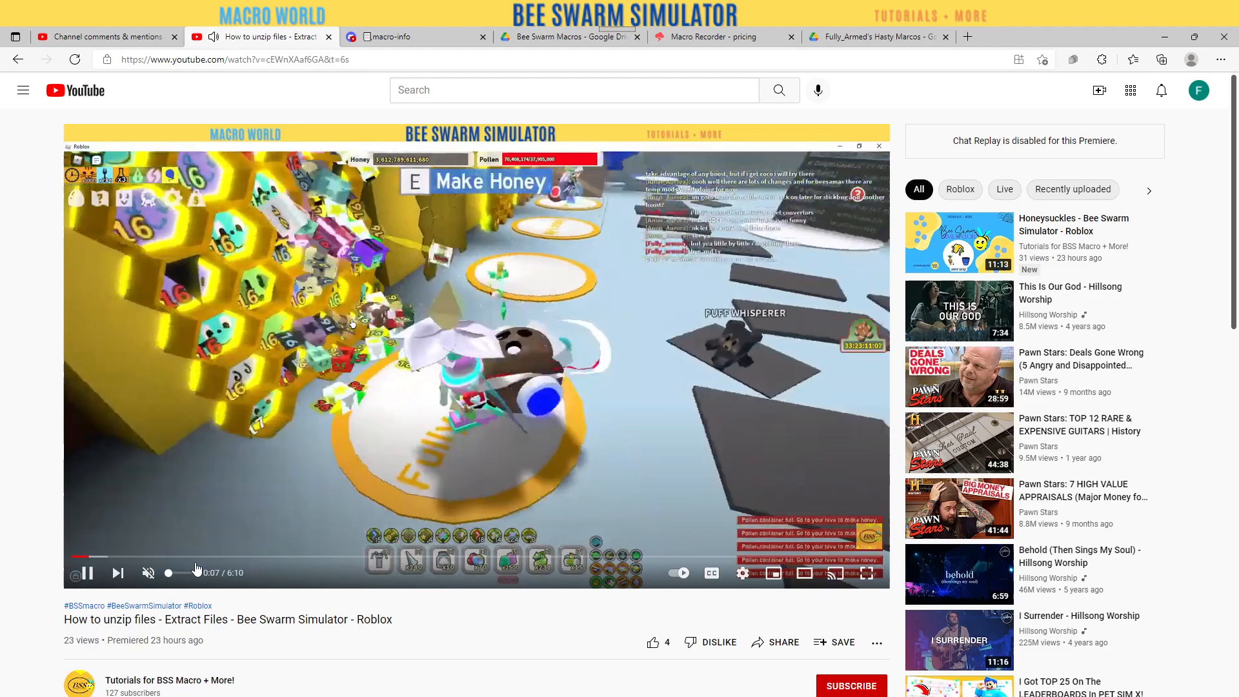
scroll("down", 3)
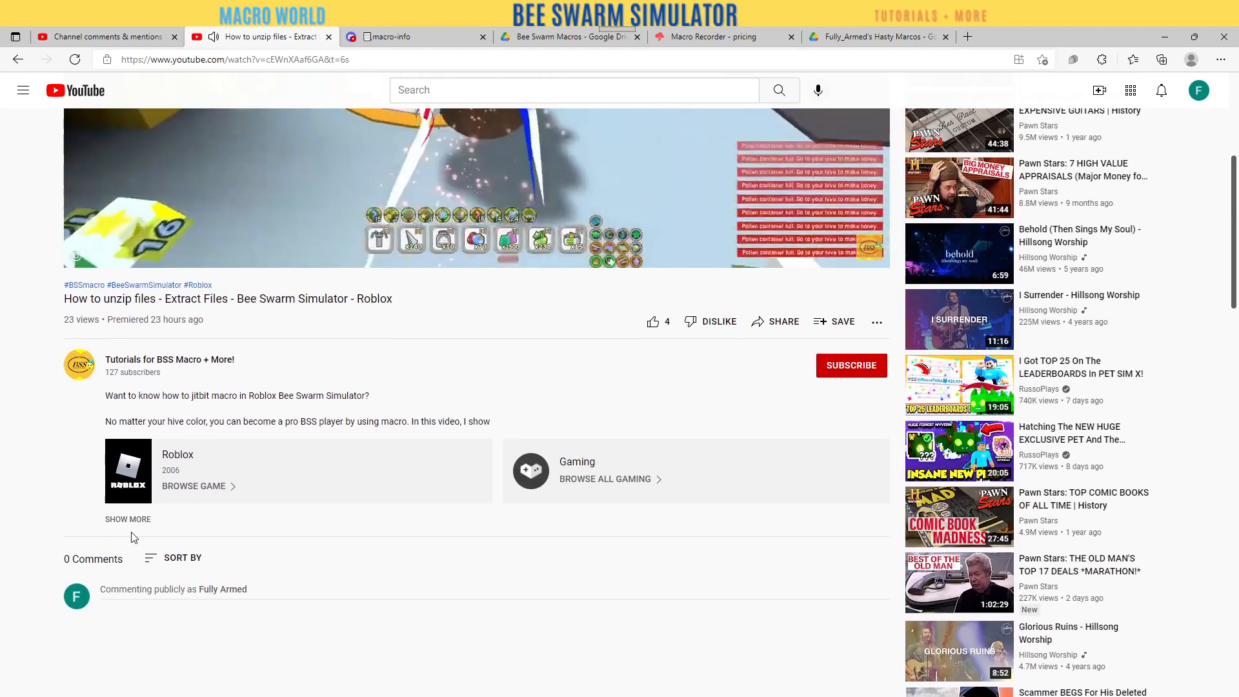
left_click(128, 519)
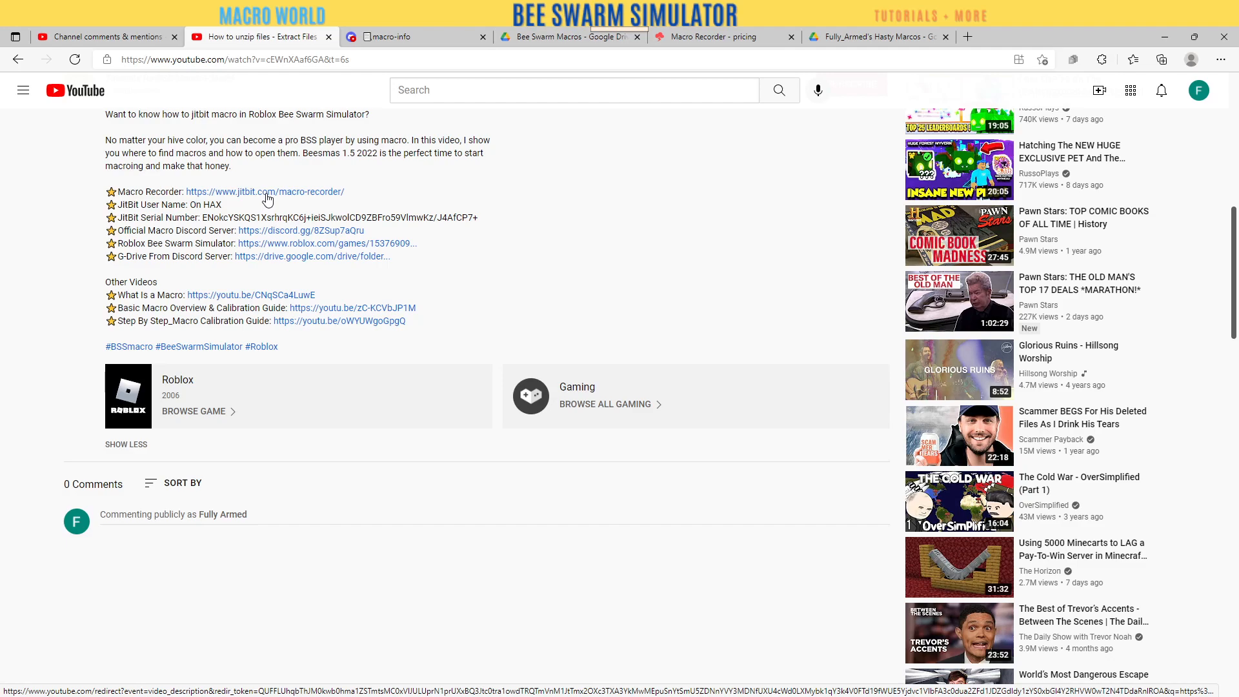
mouse_move(267, 196)
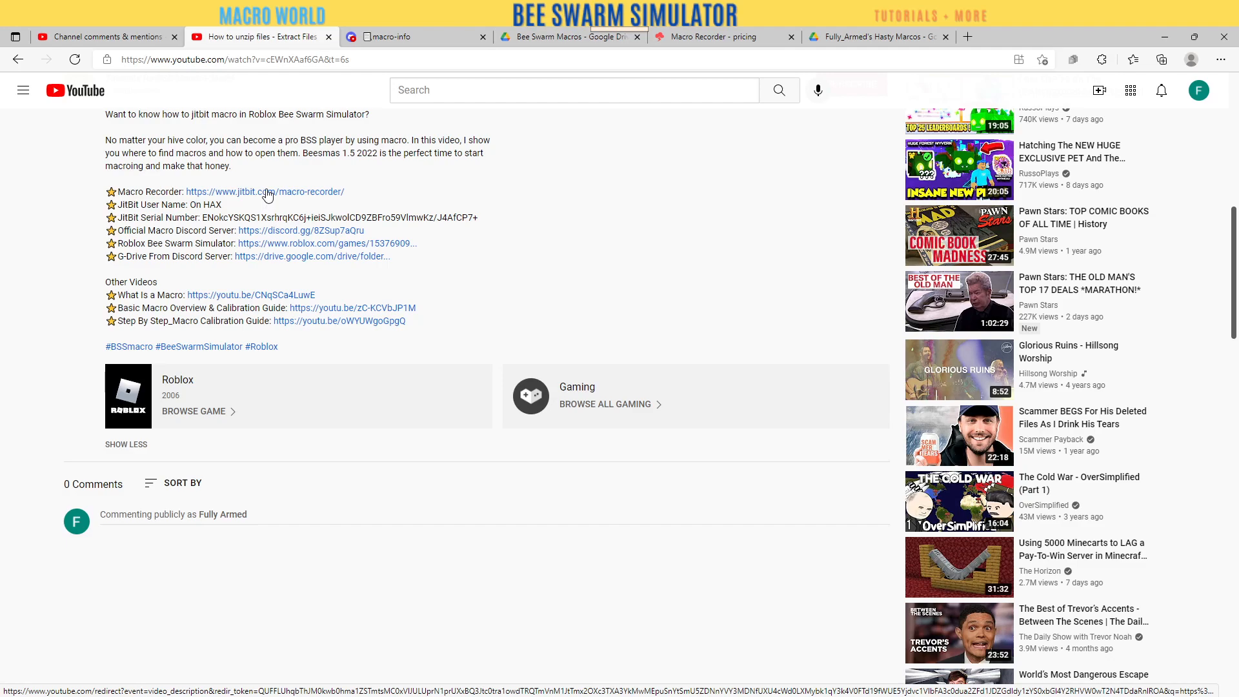
mouse_move(714, 214)
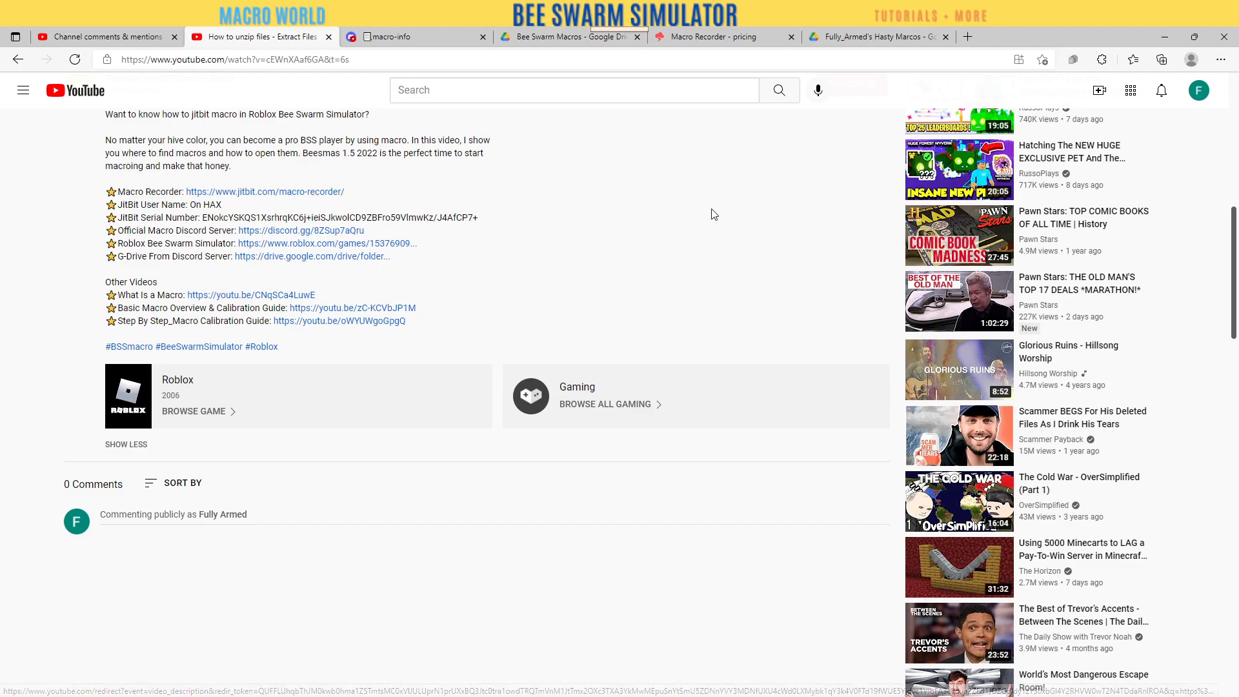